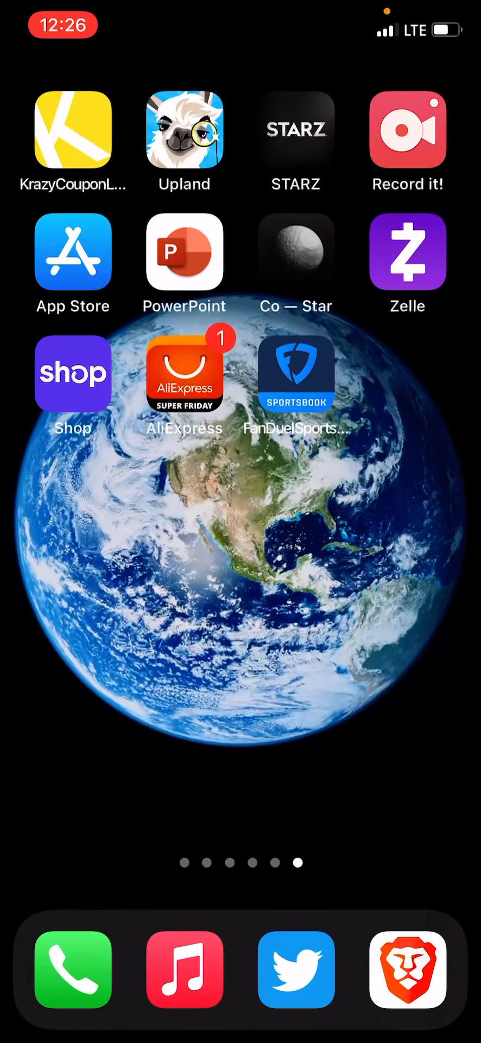
- Swipe across the home screen pages and land back on the first page with Safari and Messages
scroll(right, 3)
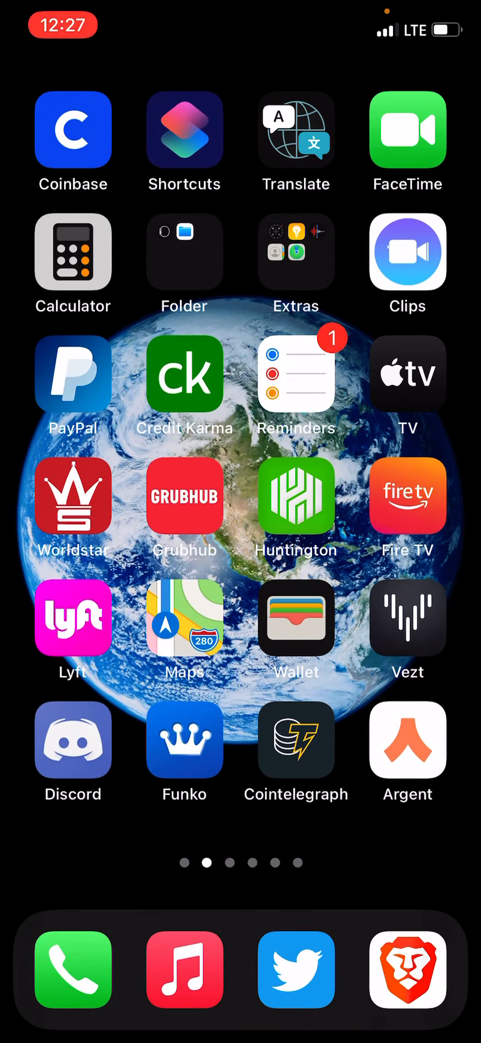
scroll(right, 3)
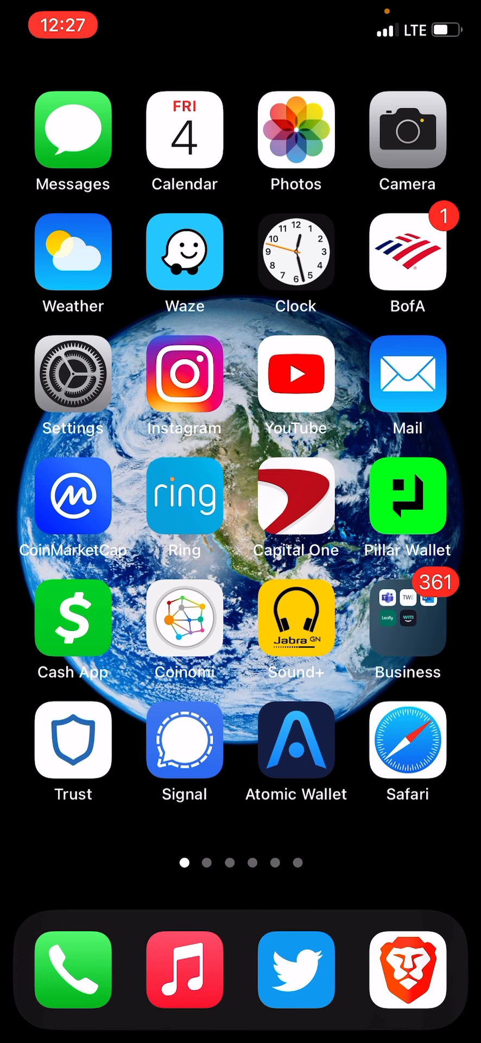
scroll(left, 3)
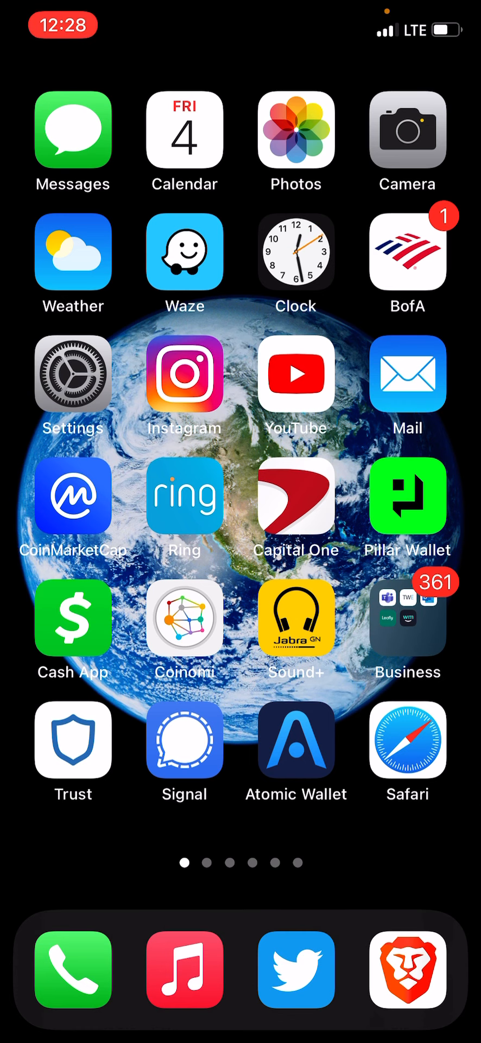
scroll(left, 3)
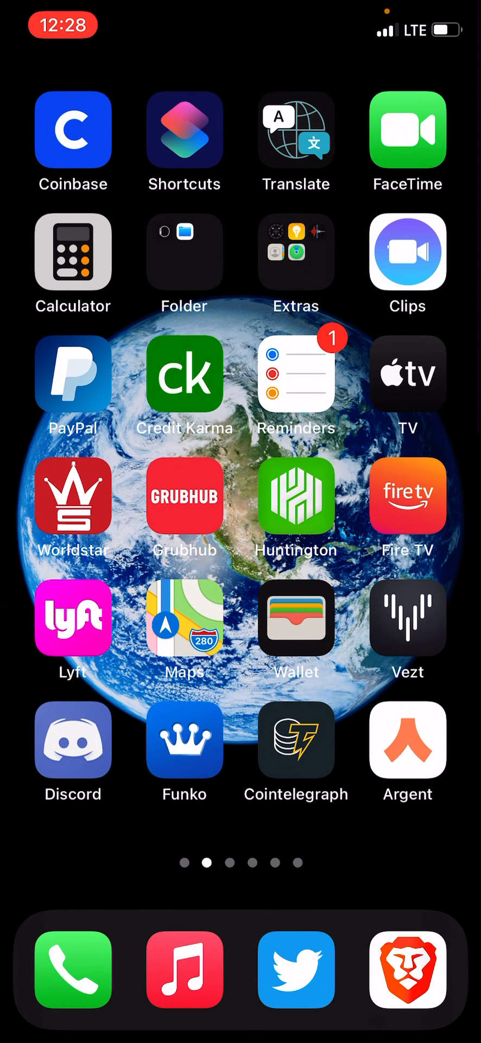
scroll(right, 3)
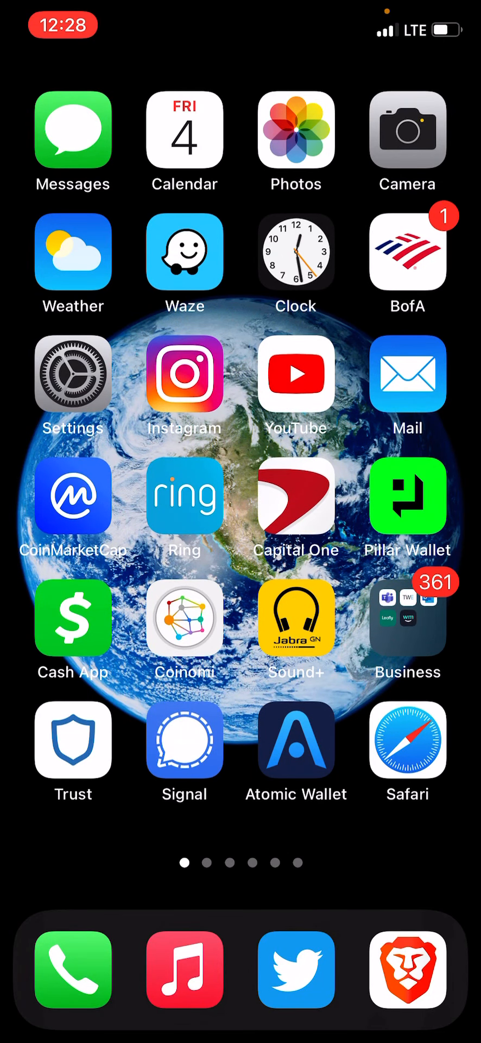
- Launch Brave on the Unstoppable Domains My Domains page and scroll through the owned .crypto names
click(407, 972)
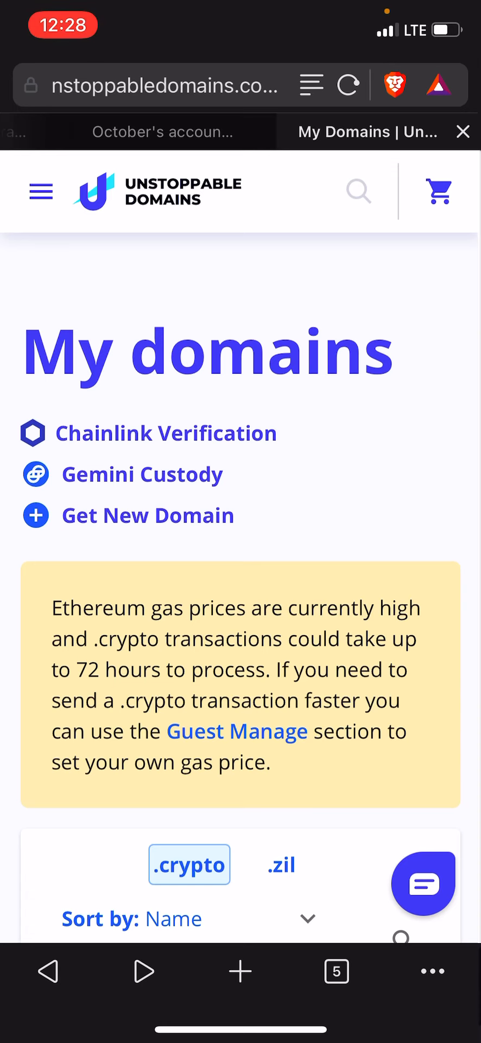
scroll(down, 3)
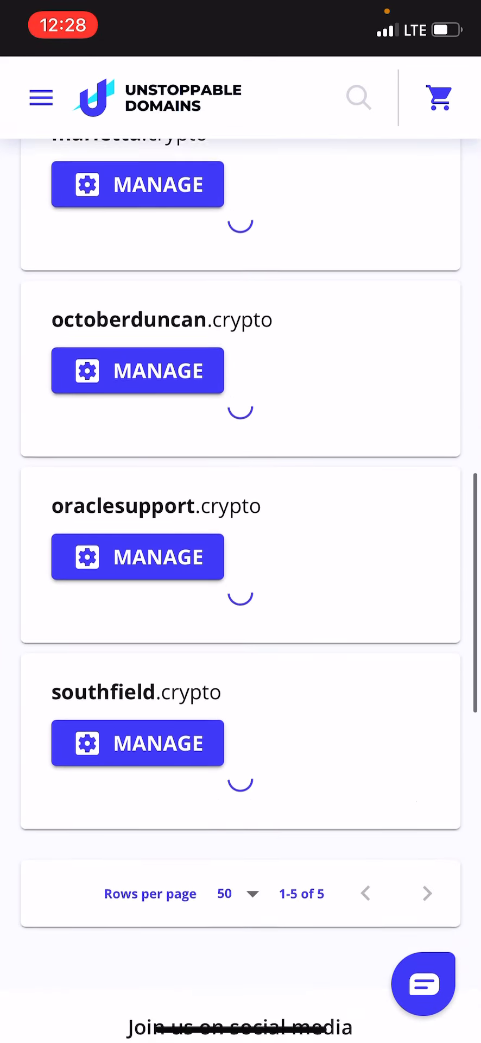
scroll(down, 3)
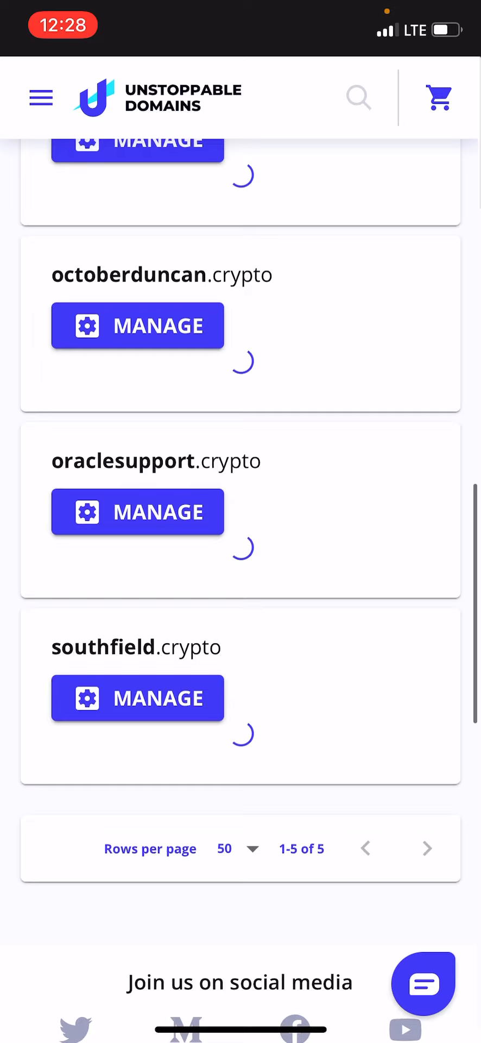
scroll(down, 3)
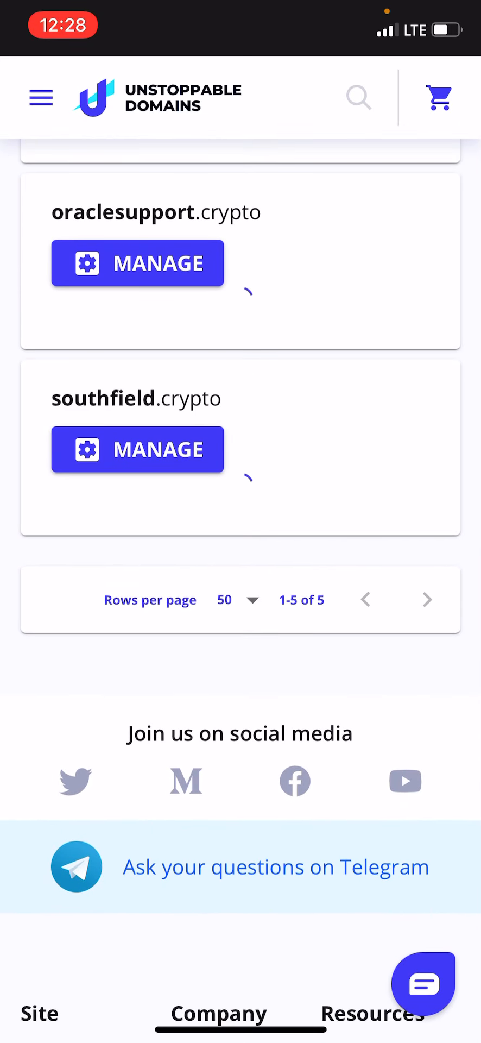
scroll(down, 3)
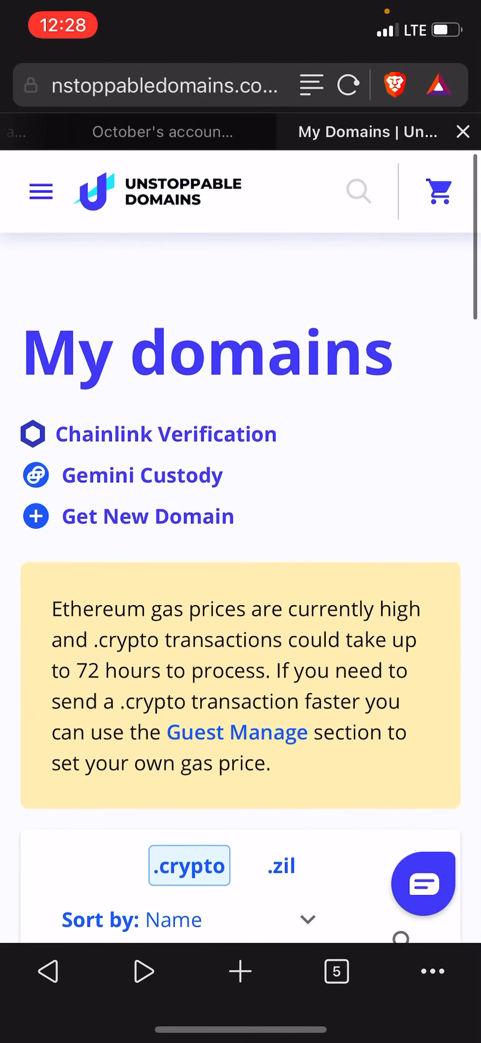
- View marietta.crypto's cryptocurrency addresses page with its BTC and ETH addresses filled in
click(165, 85)
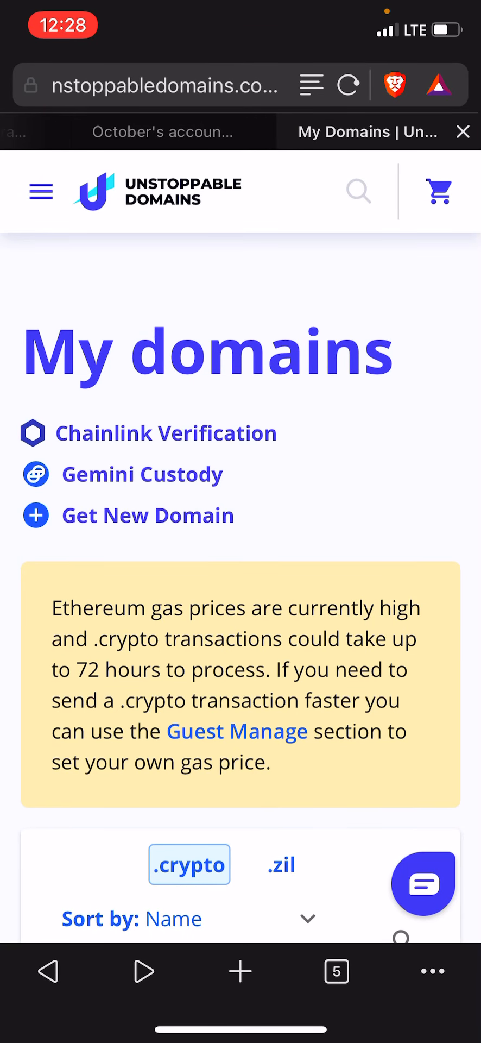
scroll(down, 3)
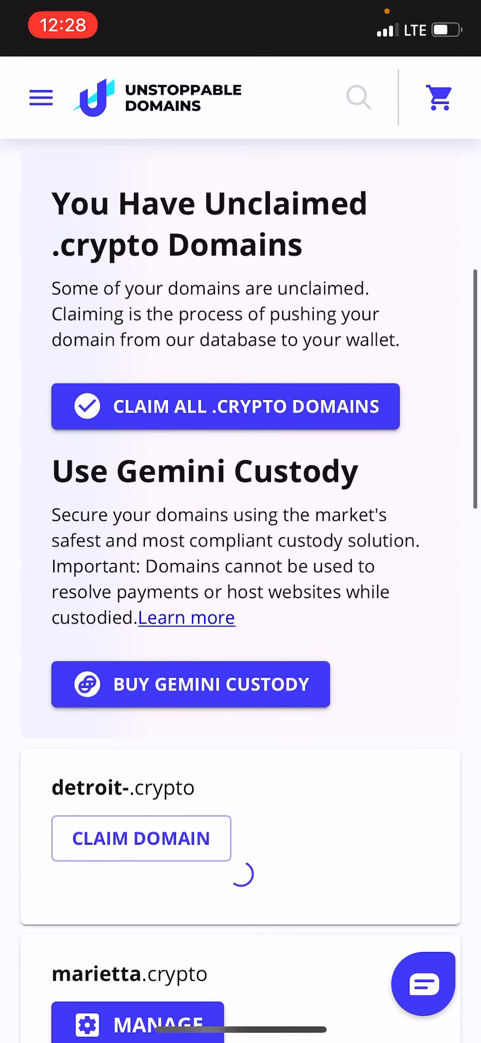
scroll(down, 3)
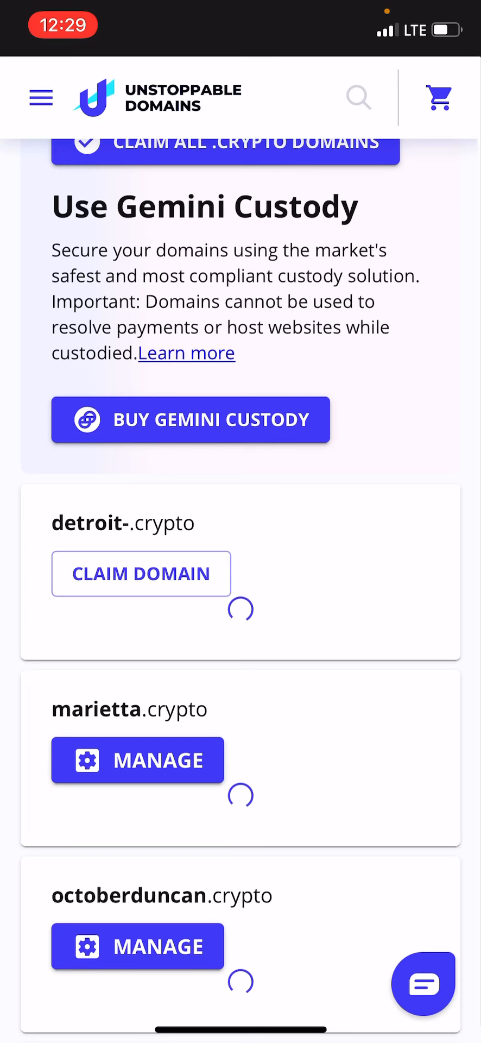
scroll(down, 3)
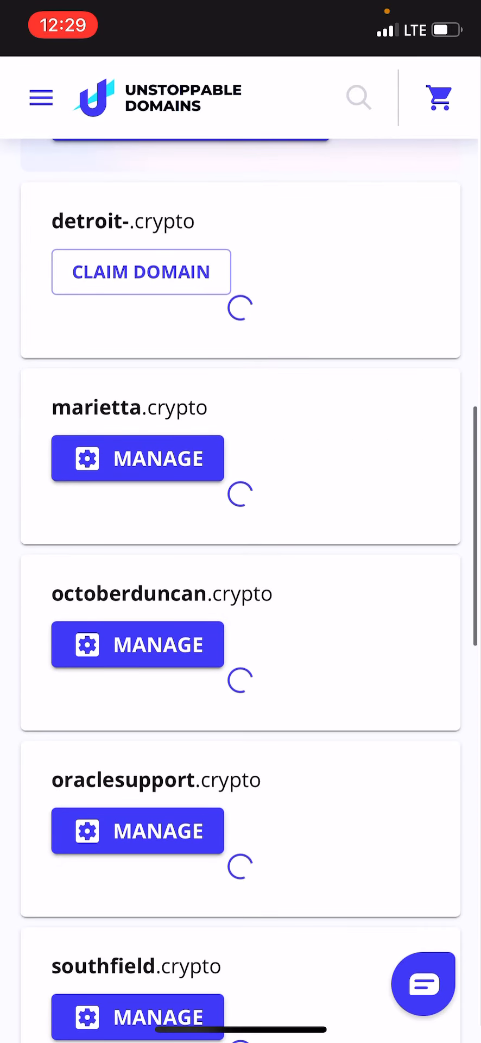
scroll(down, 3)
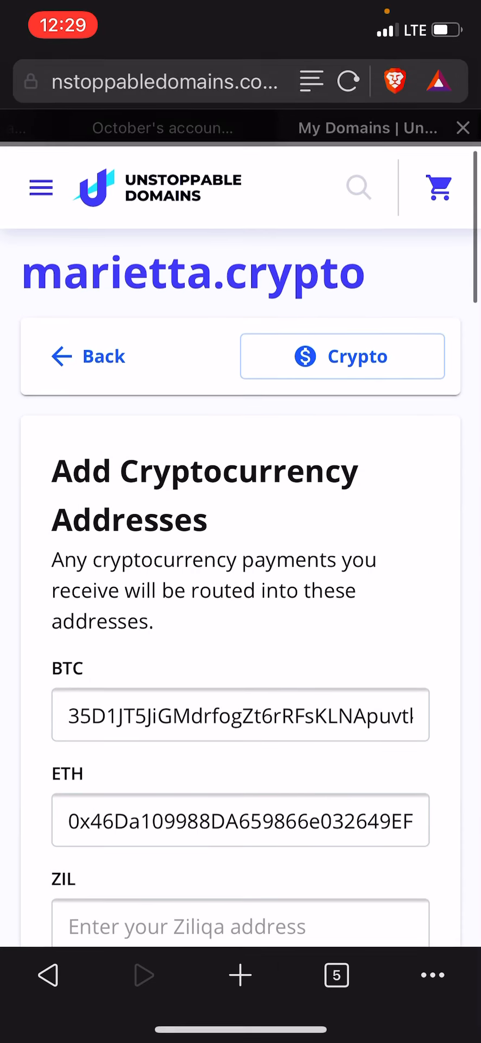
- Go back from marietta.crypto's Crypto page to the My domains list
scroll(down, 3)
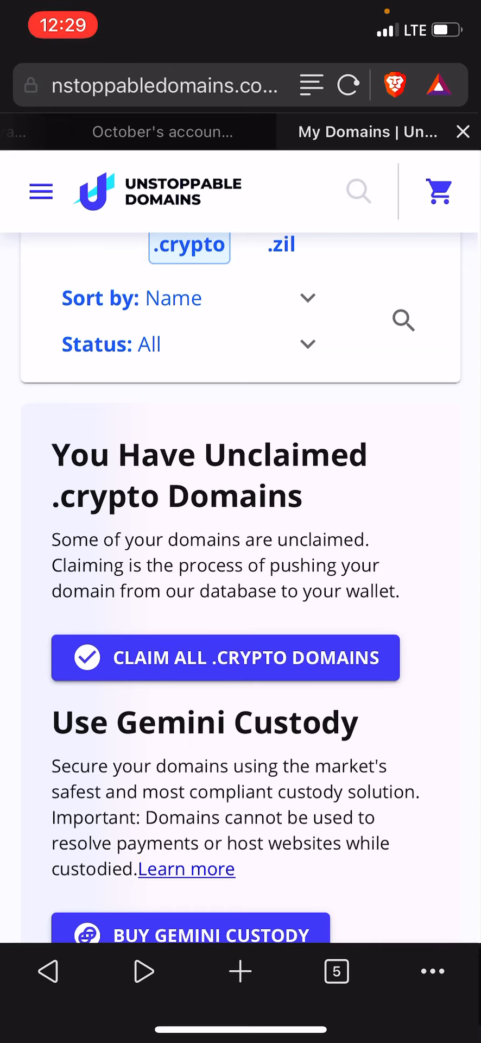
- Scroll the domain list and bring up the side navigation with My Domains, Applications, Watchlist and Billing
scroll(down, 3)
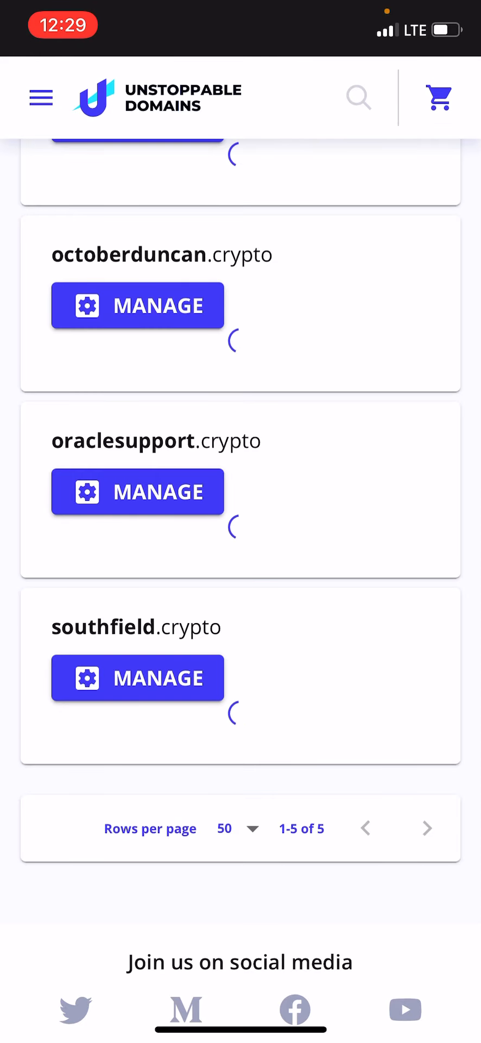
scroll(up, 3)
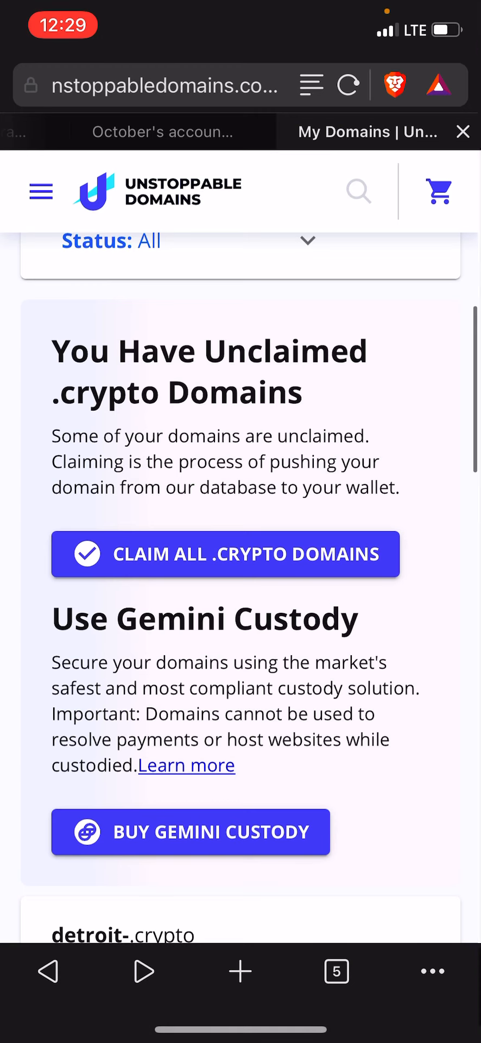
click(41, 192)
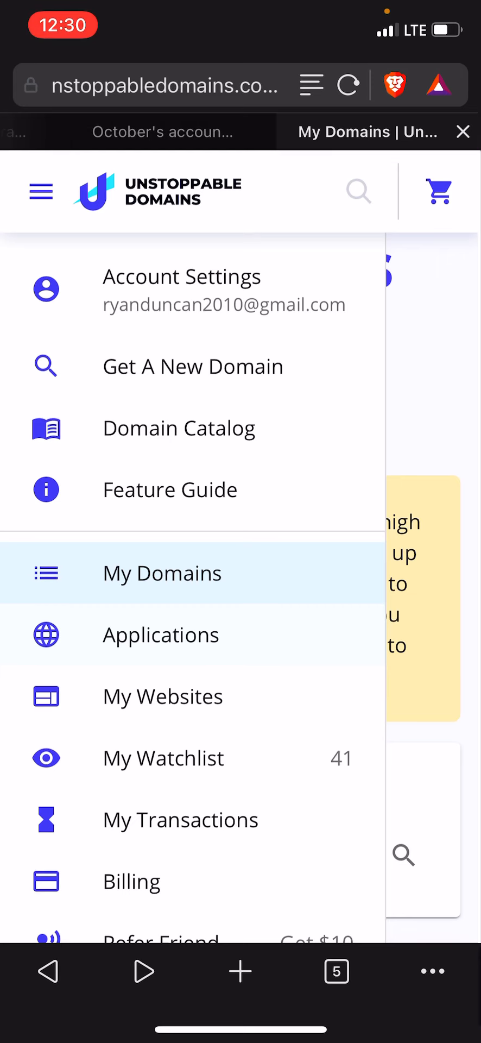
scroll(down, 3)
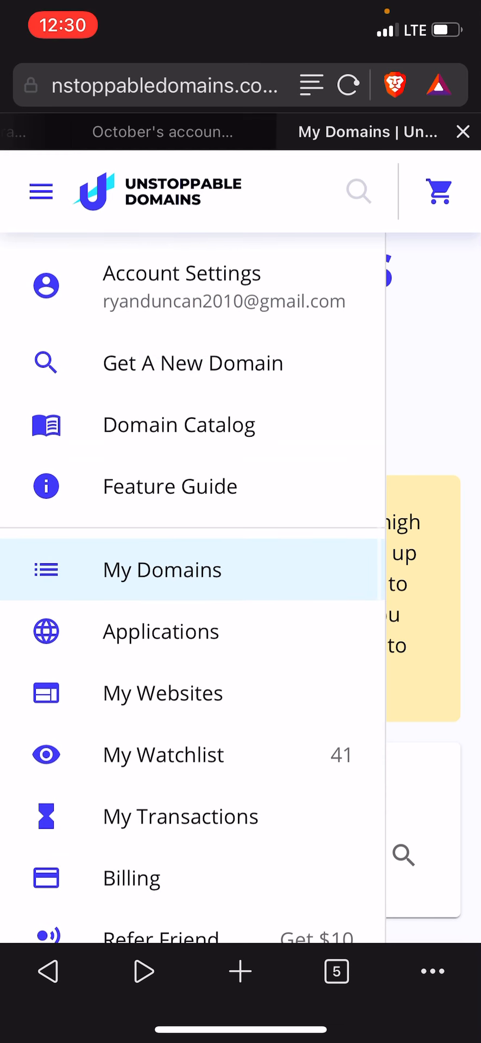
click(162, 570)
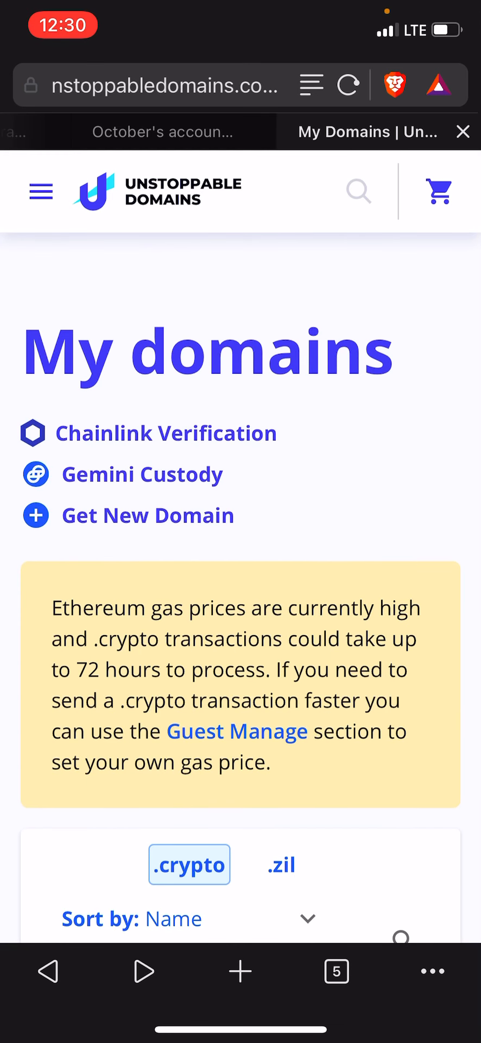
scroll(down, 3)
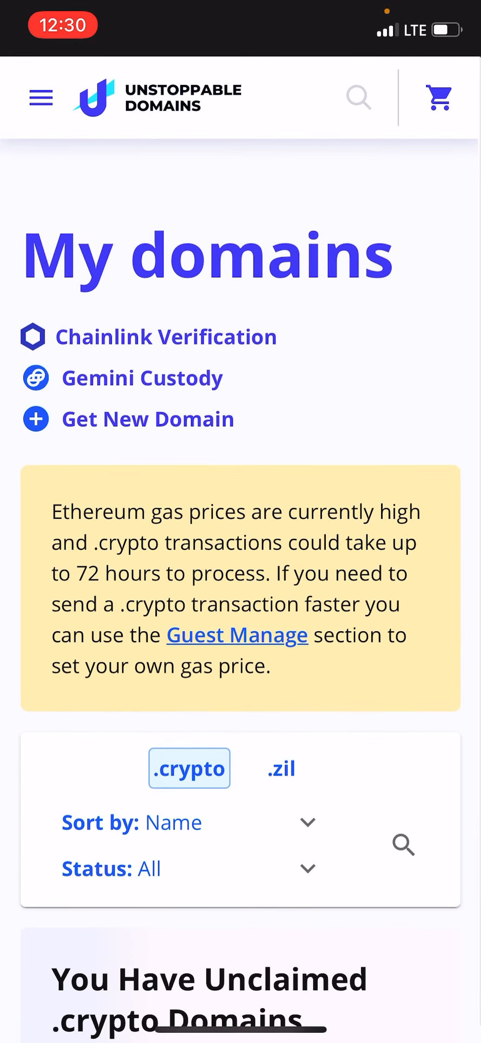
scroll(down, 3)
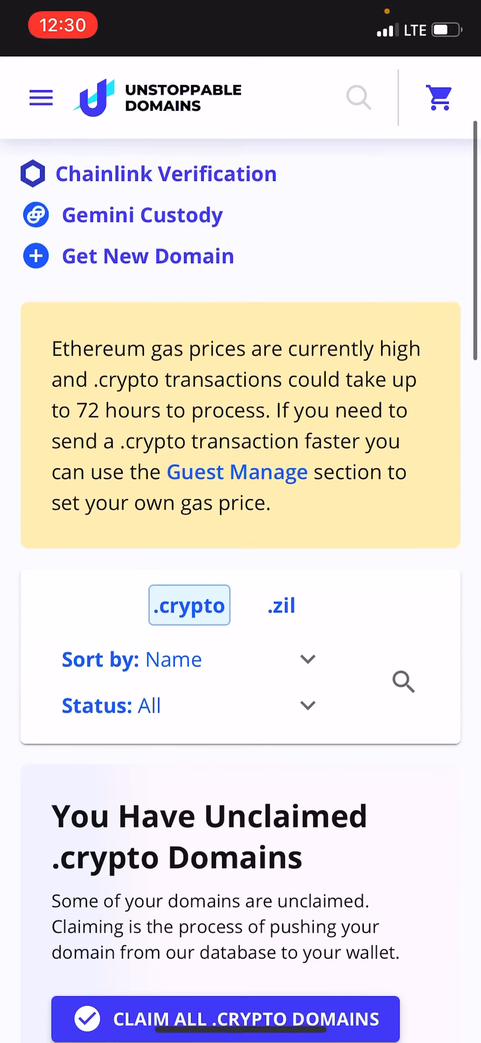
scroll(down, 3)
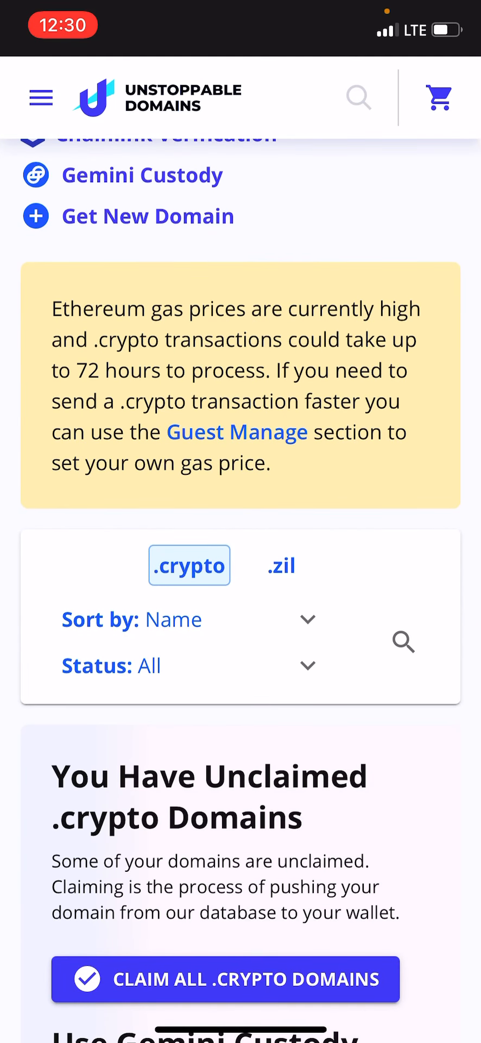
scroll(down, 3)
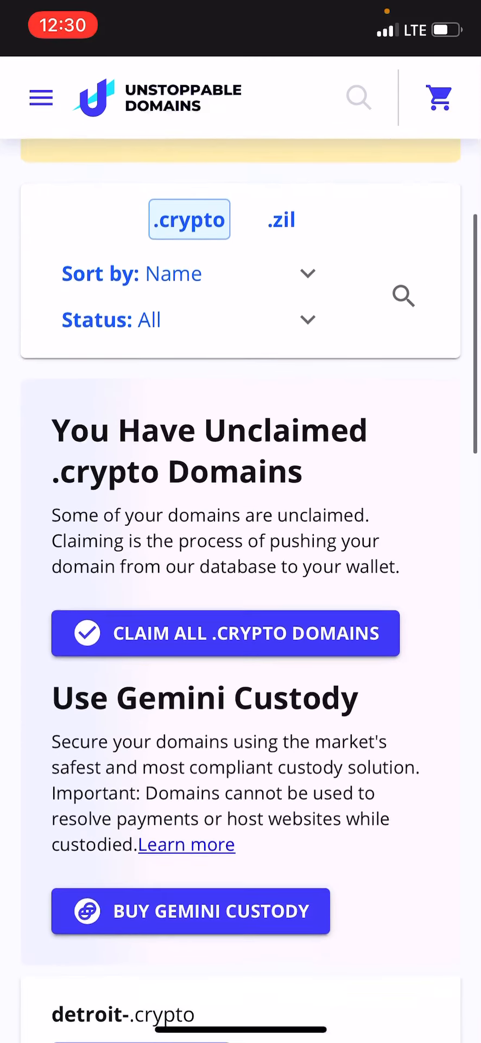
scroll(down, 3)
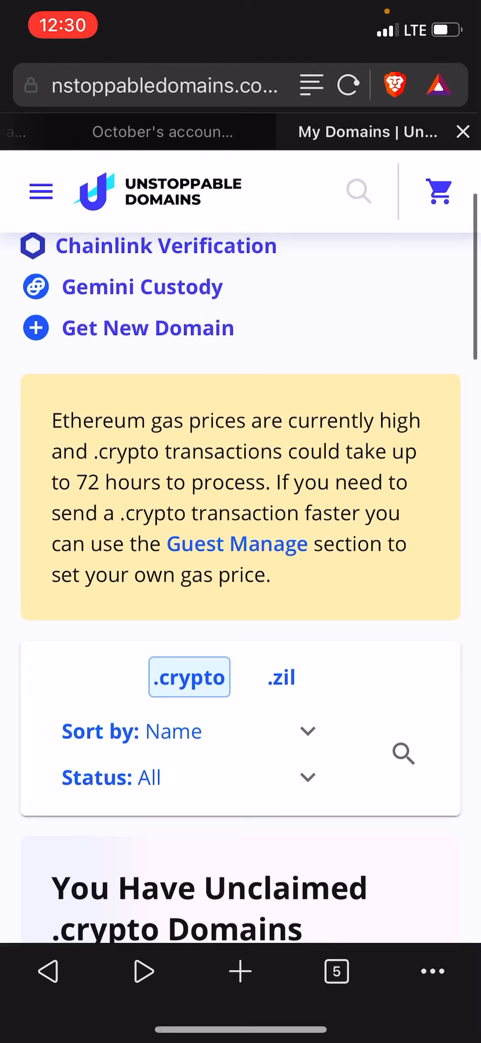
scroll(down, 3)
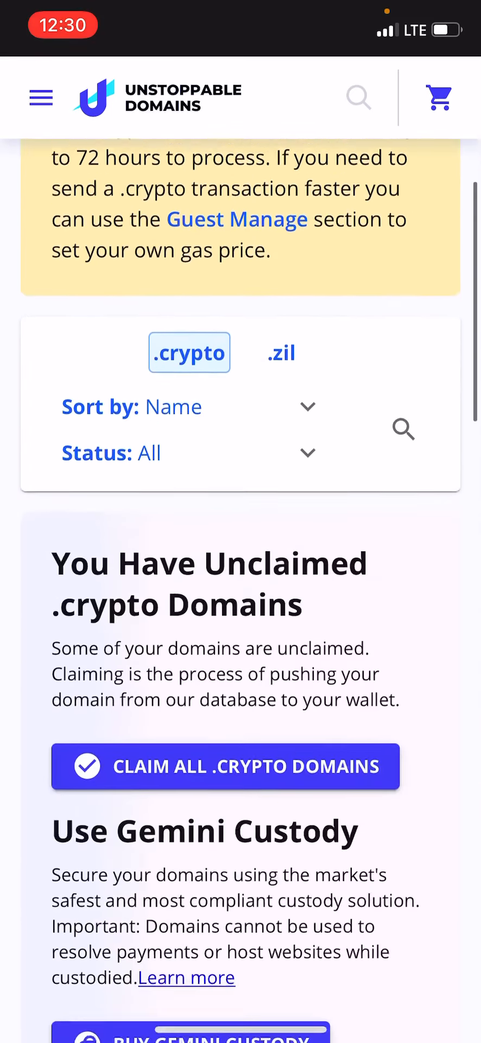
scroll(down, 3)
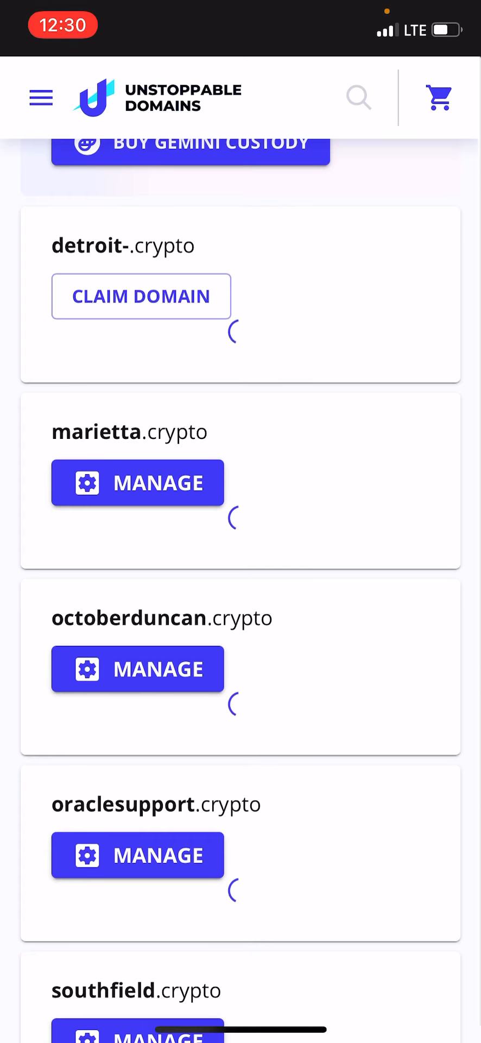
scroll(down, 3)
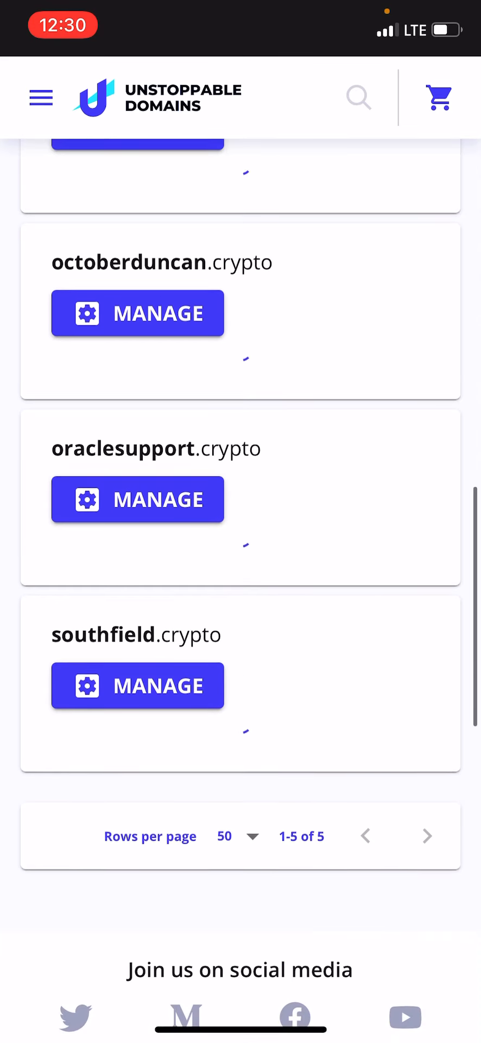
scroll(up, 3)
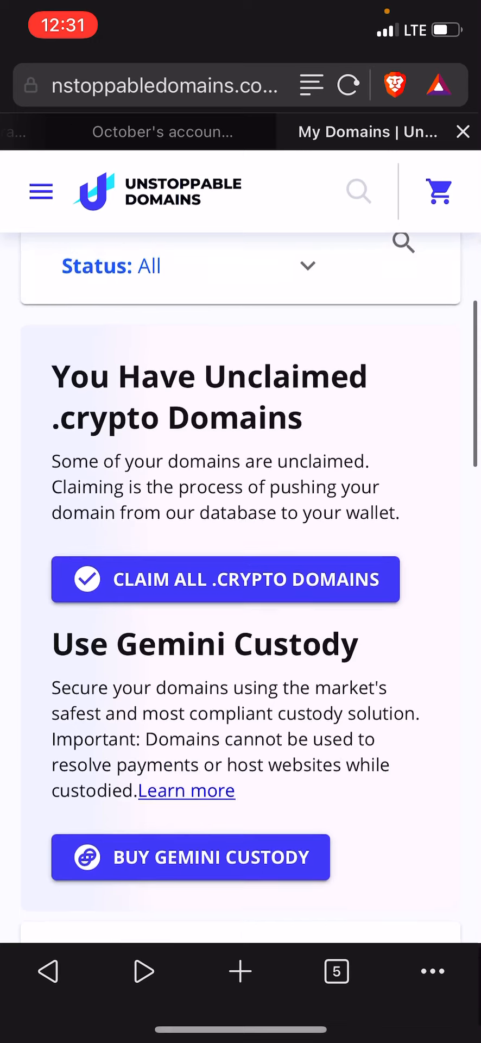
- Review EstiBot's oraclesupport.com appraisal with its $3,200 fair market value and valuation details
click(337, 972)
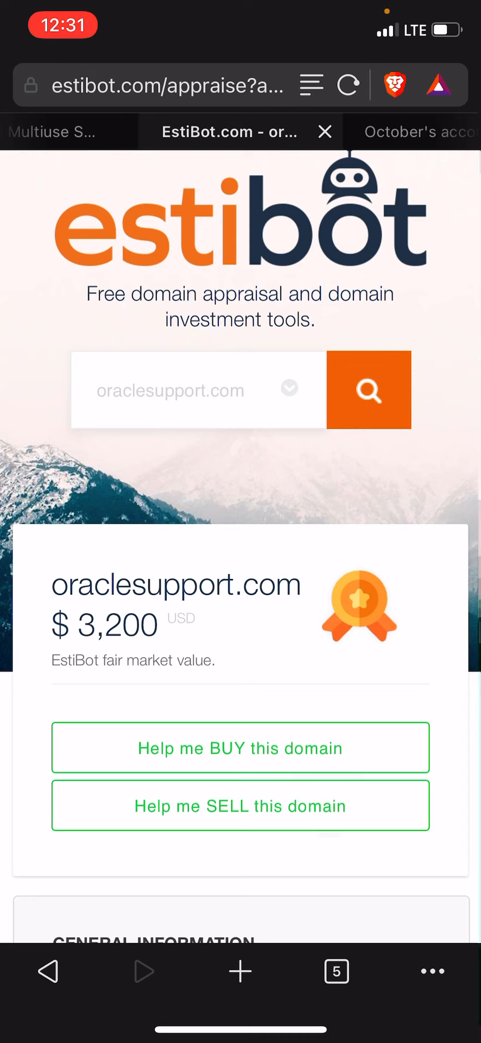
scroll(down, 3)
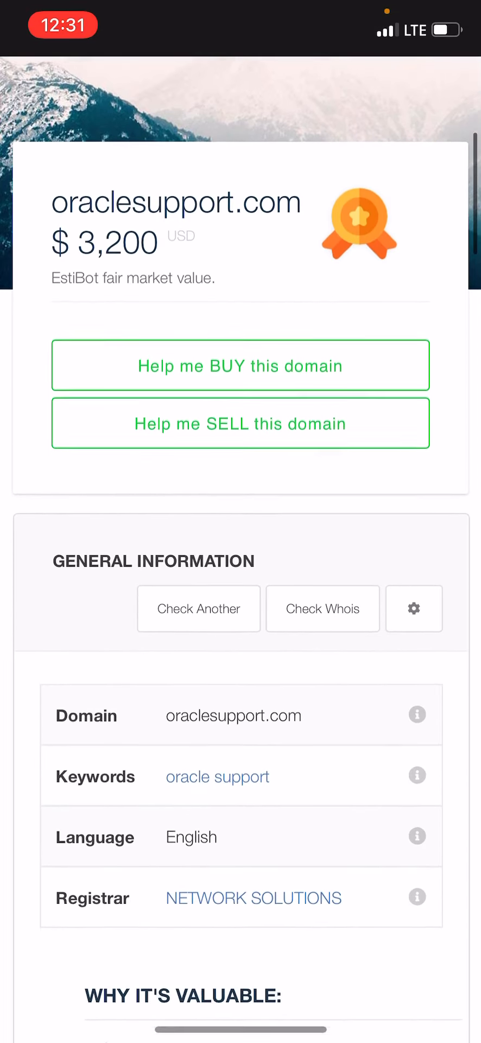
scroll(down, 3)
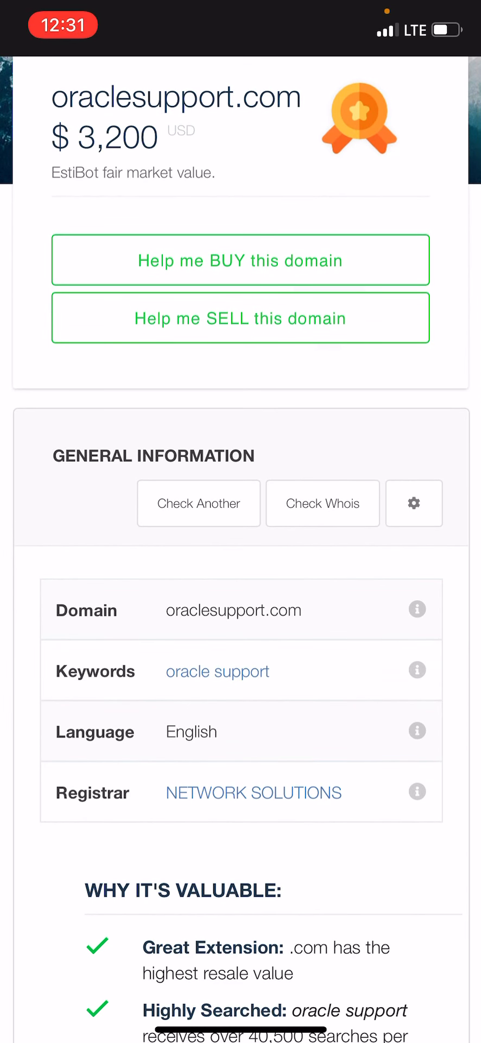
scroll(down, 3)
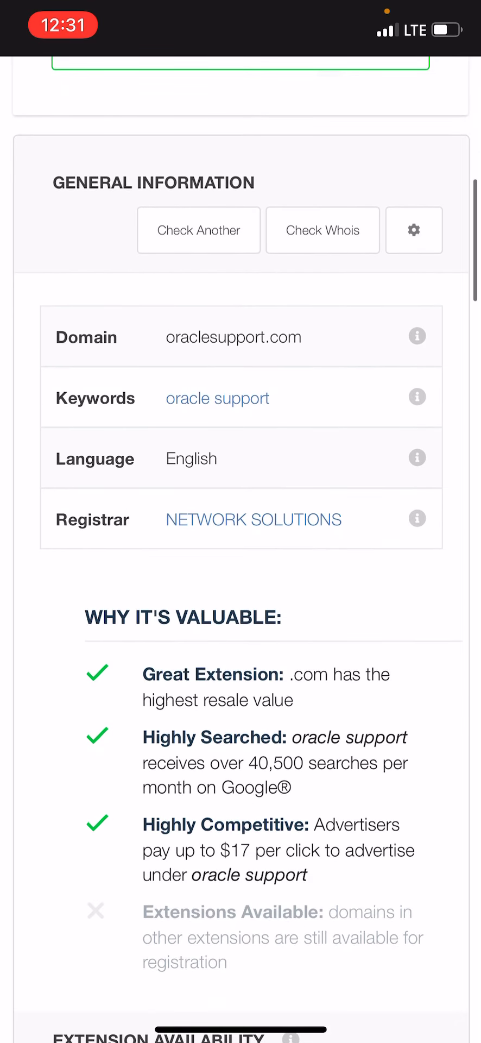
scroll(down, 3)
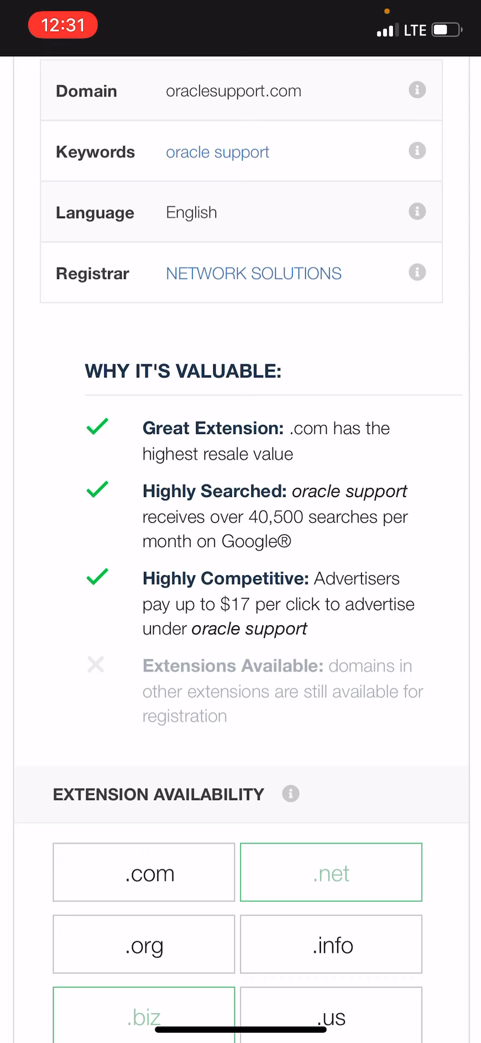
scroll(down, 3)
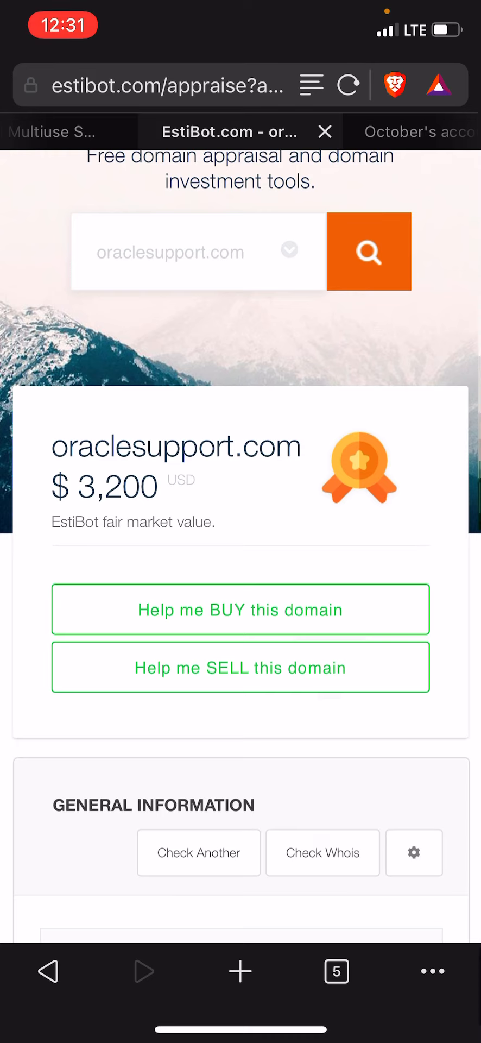
- Switch from the EstiBot tab over to the OpenSea marketplace tab
click(337, 971)
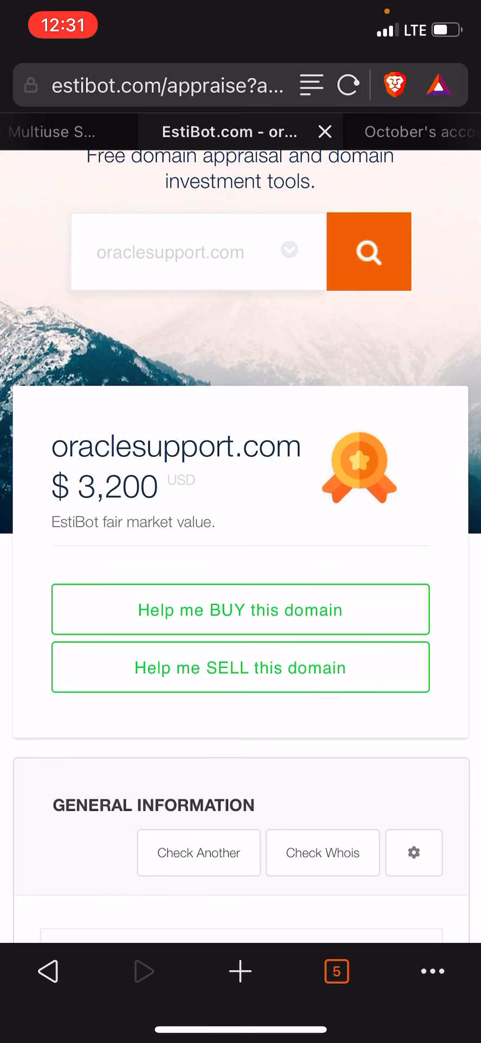
click(336, 972)
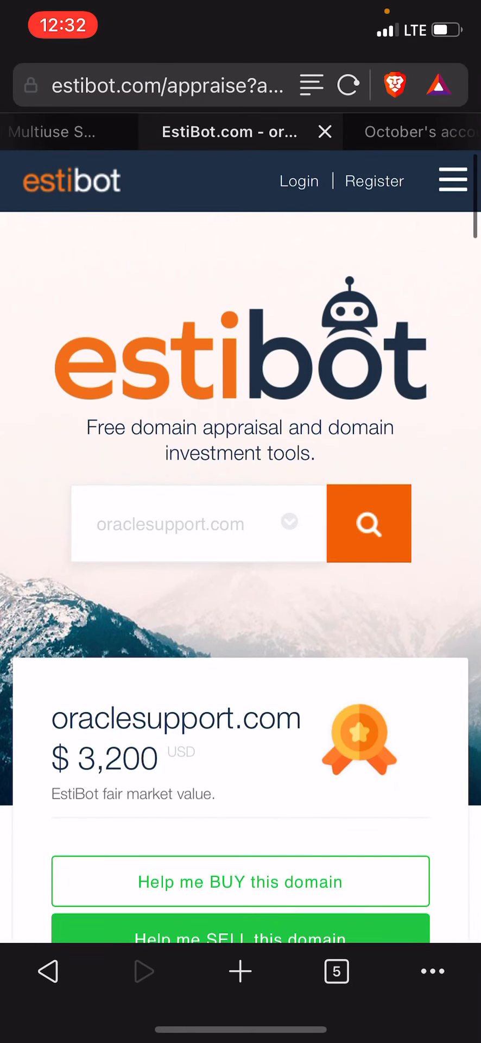
click(337, 972)
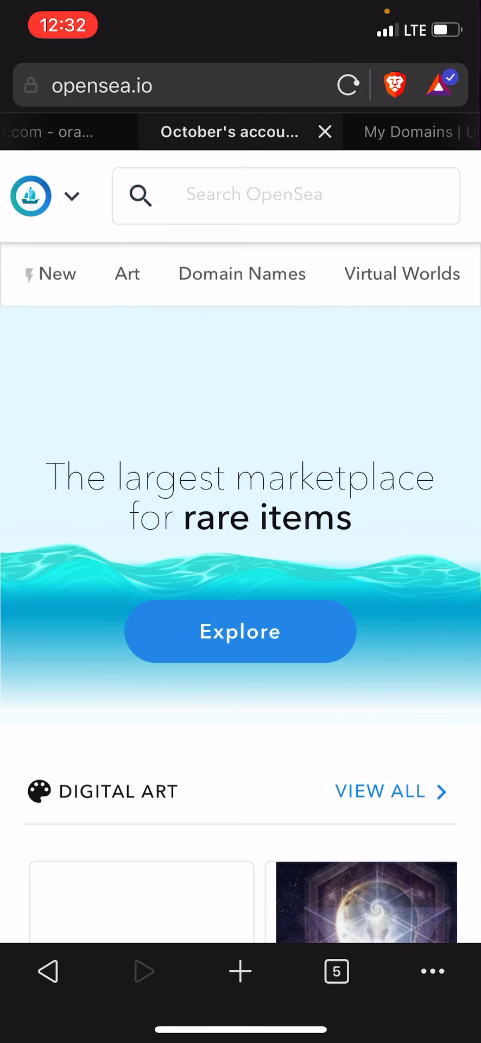
- Scroll through OpenSea's Digital Art, Virtual Worlds and Collectibles home sections and back to the top
scroll(down, 3)
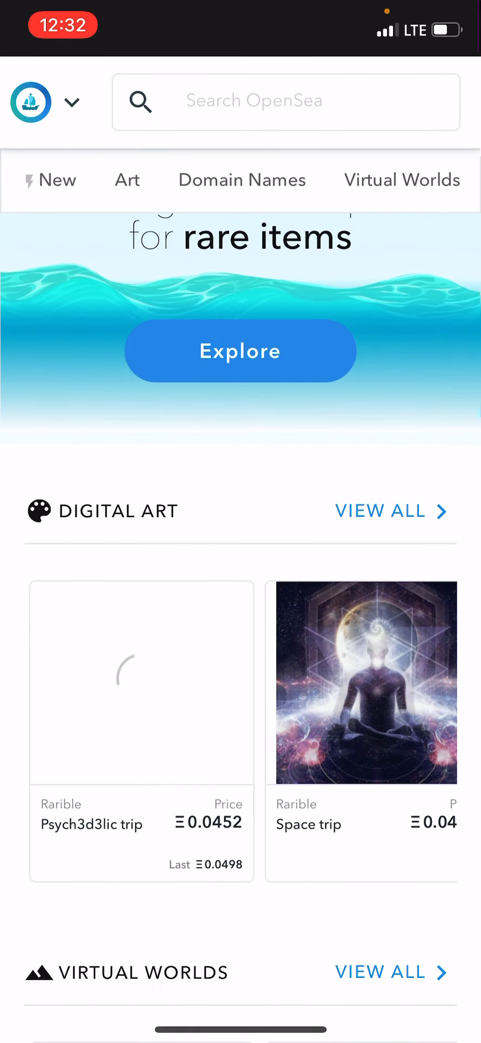
scroll(down, 3)
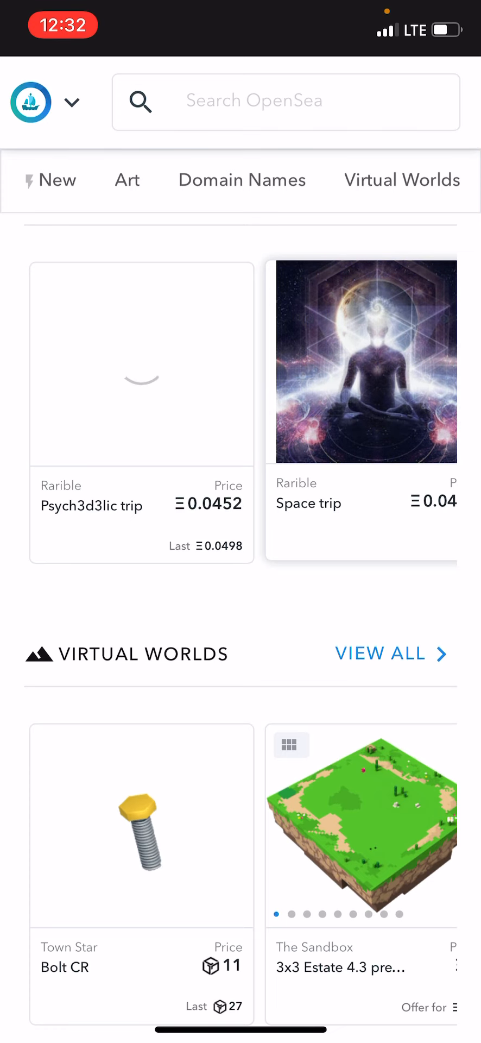
scroll(down, 3)
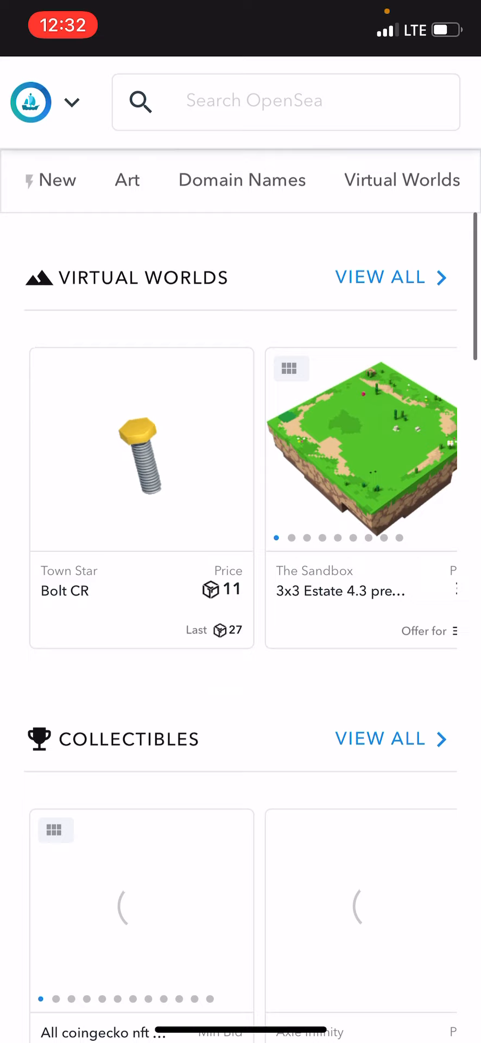
scroll(down, 3)
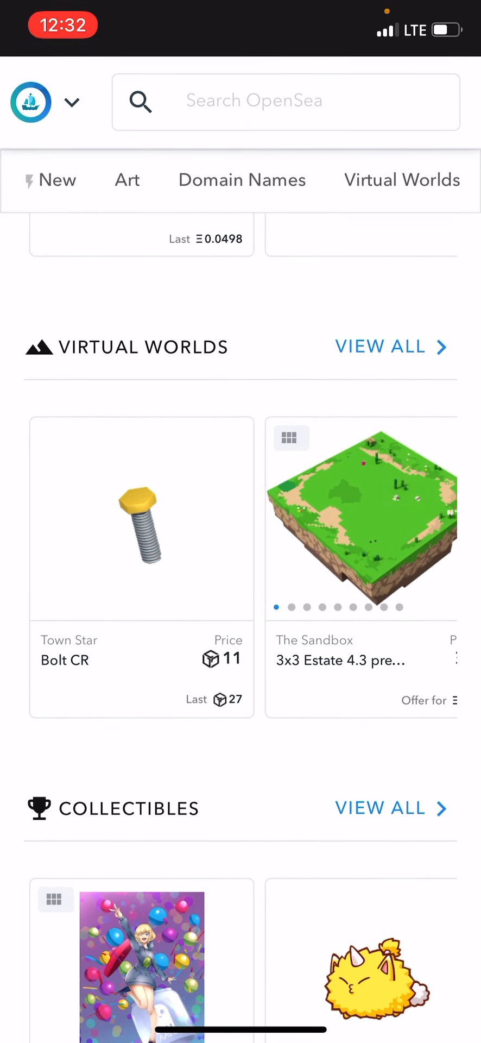
scroll(down, 3)
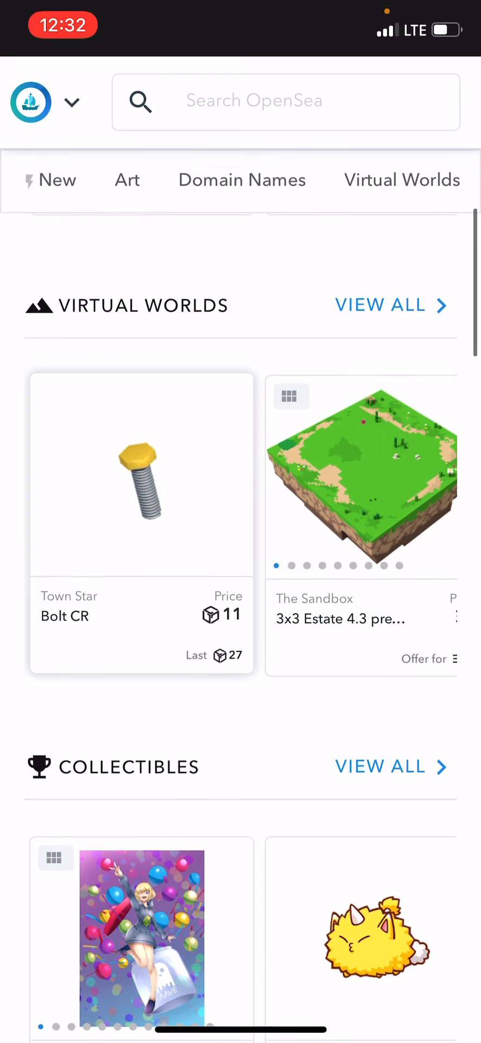
scroll(down, 3)
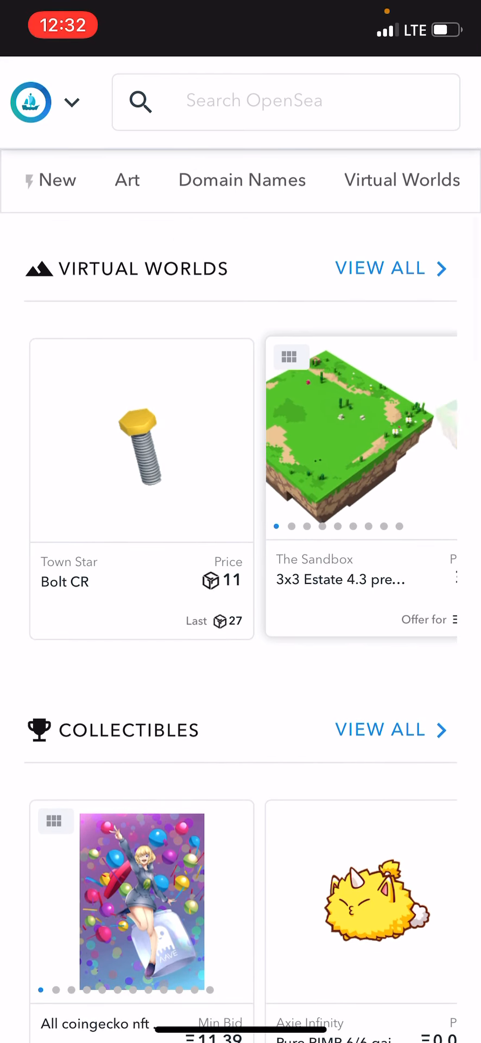
scroll(down, 3)
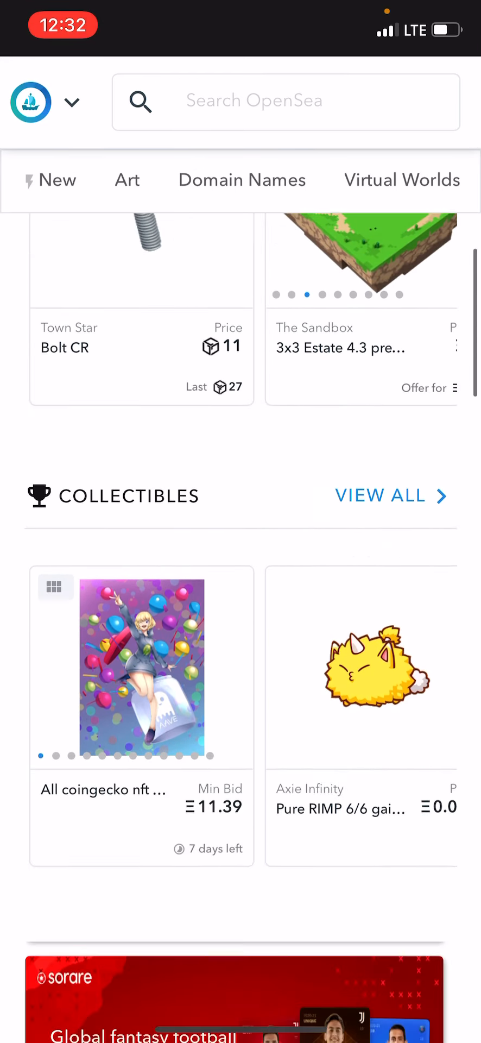
scroll(down, 3)
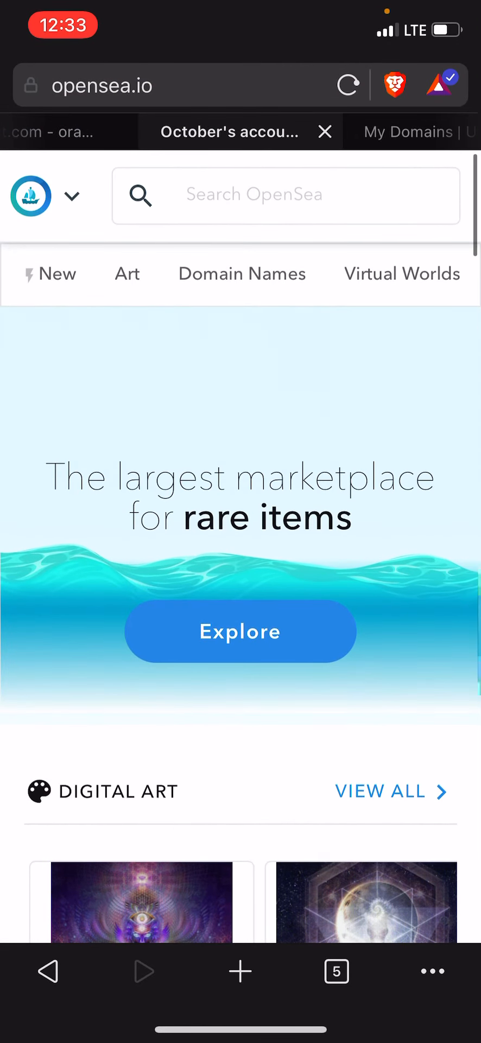
- Browse the Domain Names collection's .crypto listings and bring up the Account menu with My Items, Sell and Transfer
click(239, 630)
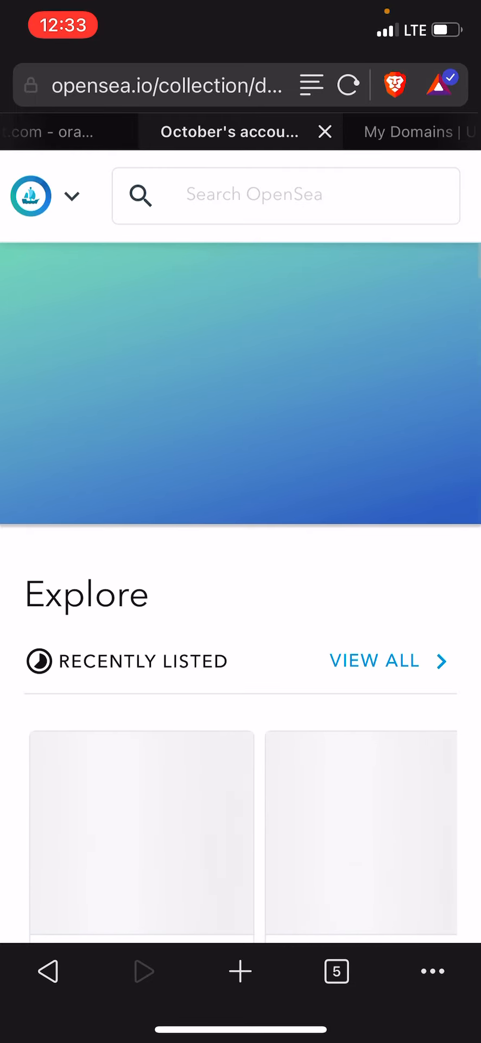
scroll(down, 3)
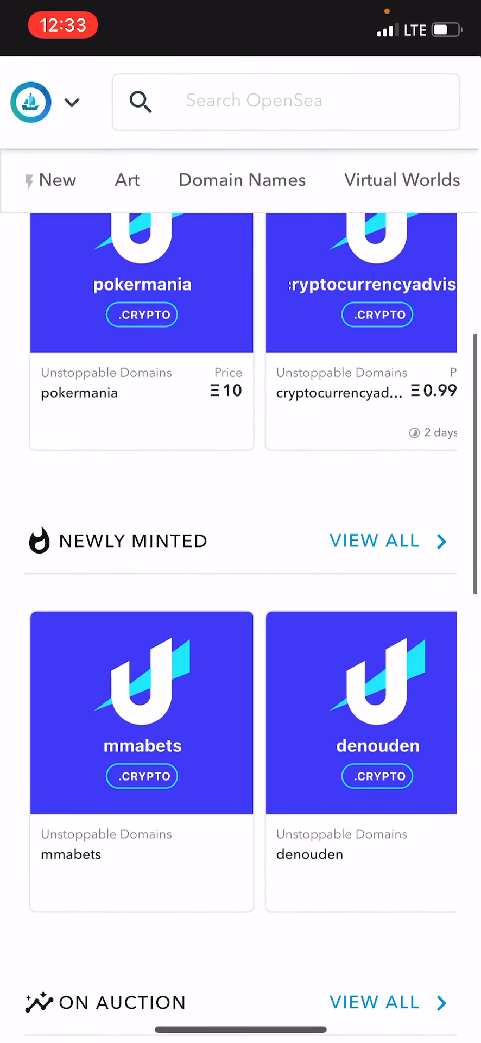
scroll(down, 3)
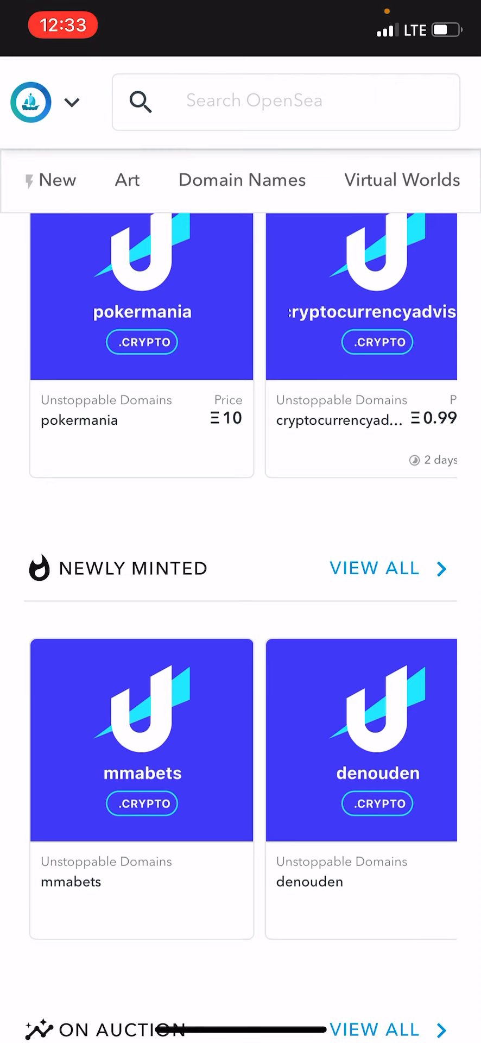
scroll(up, 3)
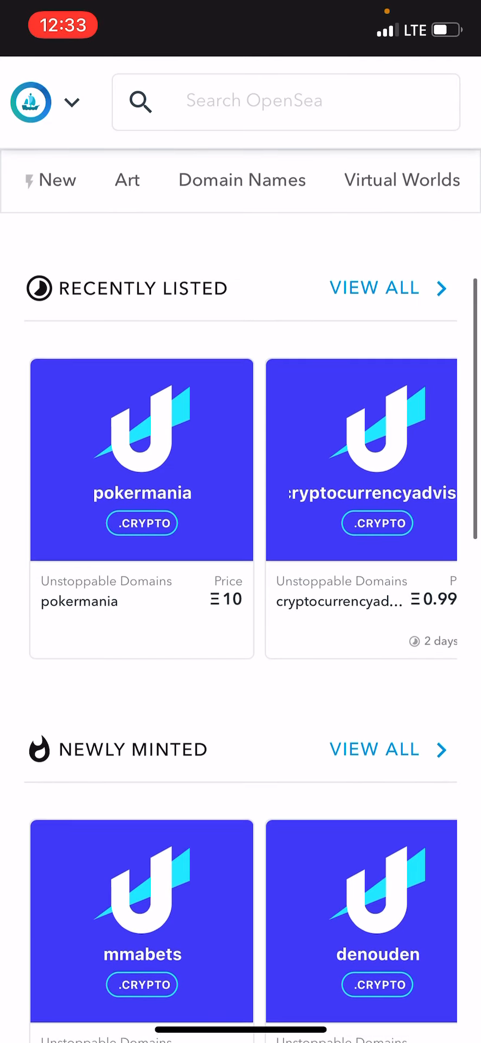
scroll(down, 3)
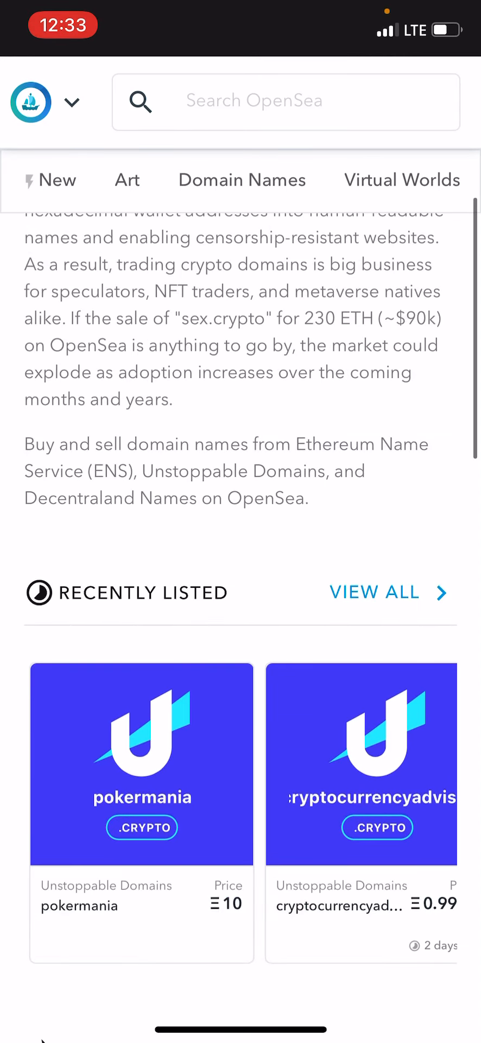
scroll(down, 3)
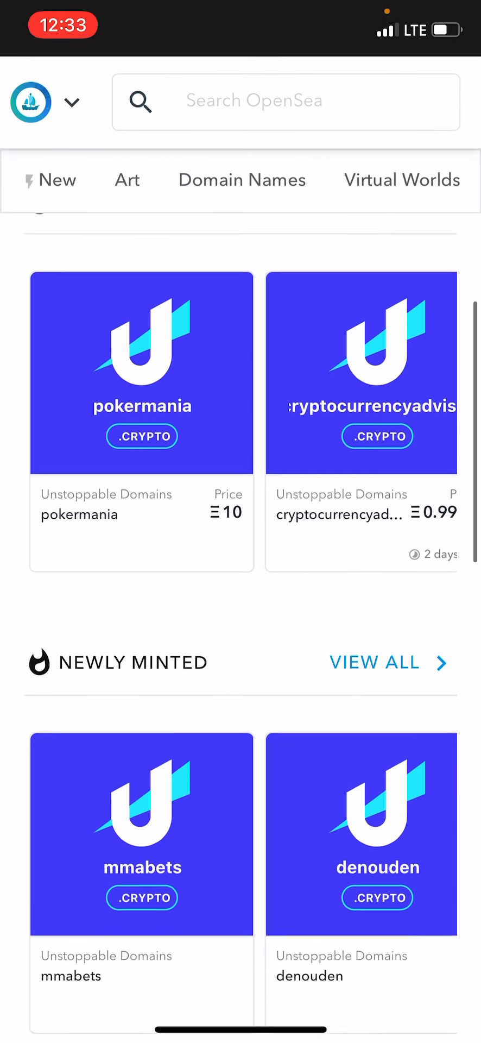
scroll(down, 3)
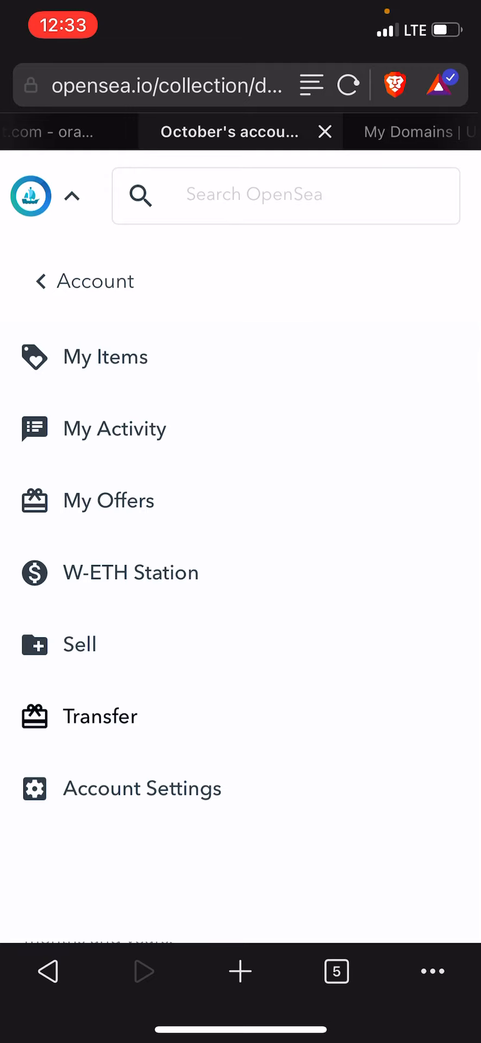
- Enter the Sell flow and scroll the account's domains grid showing oraclesupport, marietta, octoberduncan and southfield
scroll(down, 3)
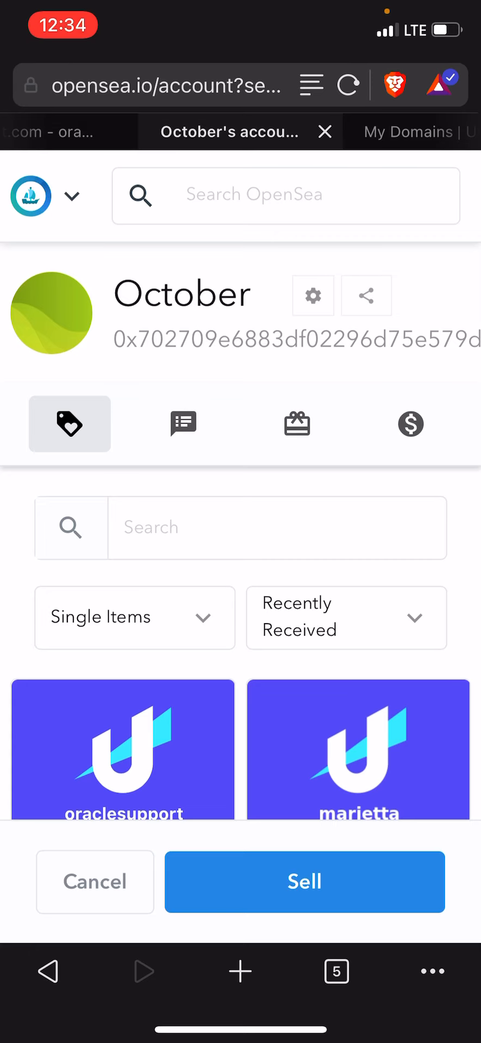
scroll(down, 3)
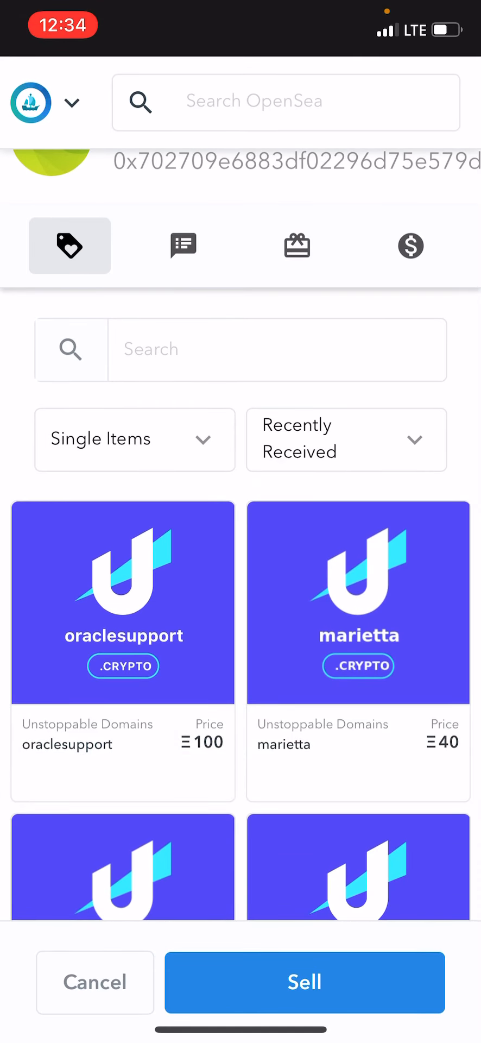
scroll(down, 3)
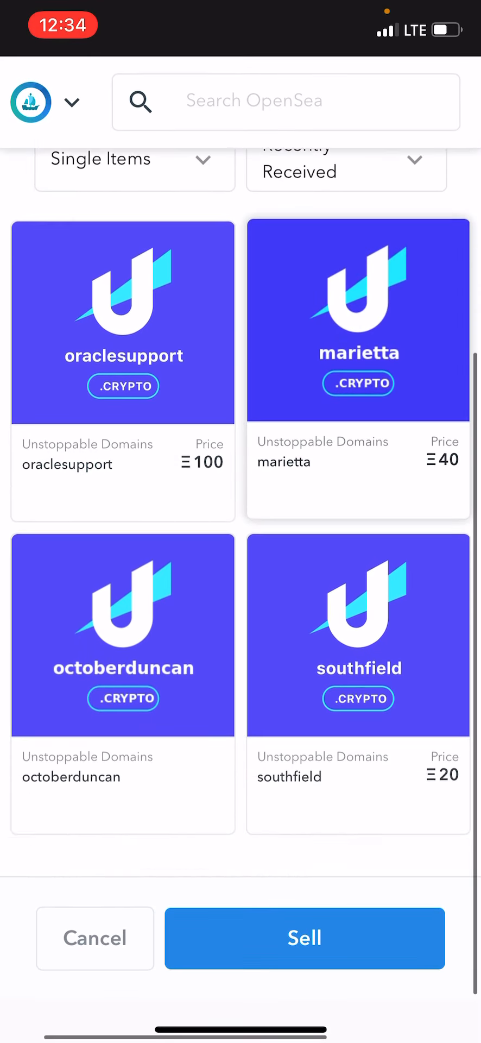
scroll(down, 3)
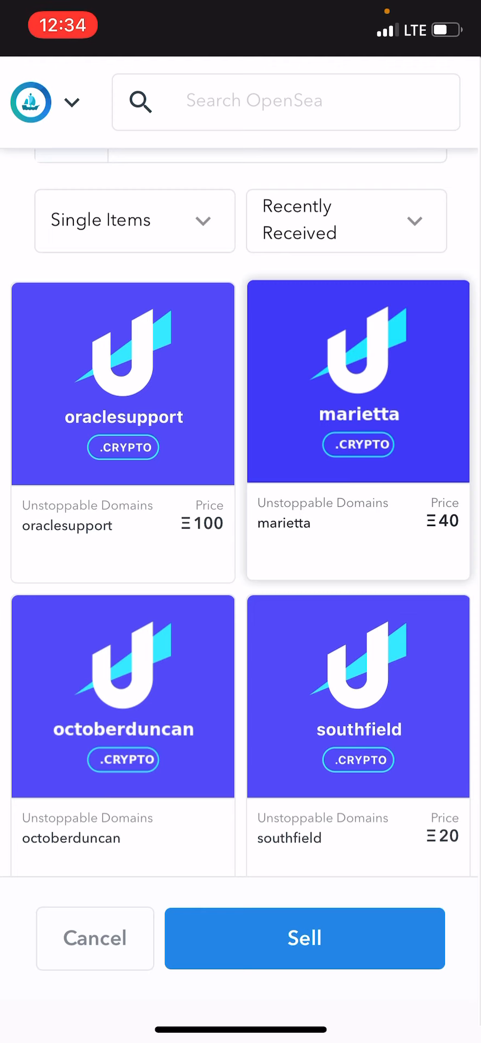
- Select southfield for selling, look over its Set Price form and its item page listed at 20 ETH
click(358, 695)
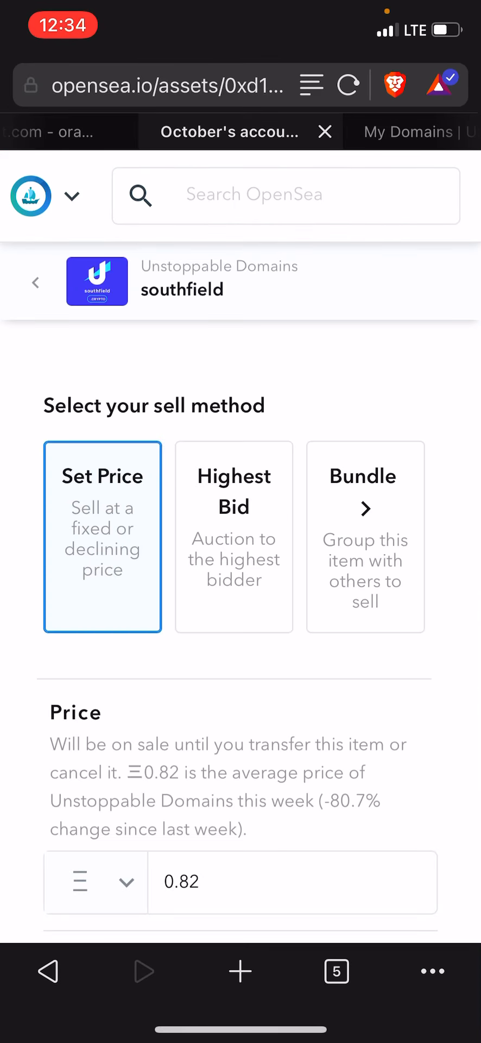
scroll(down, 3)
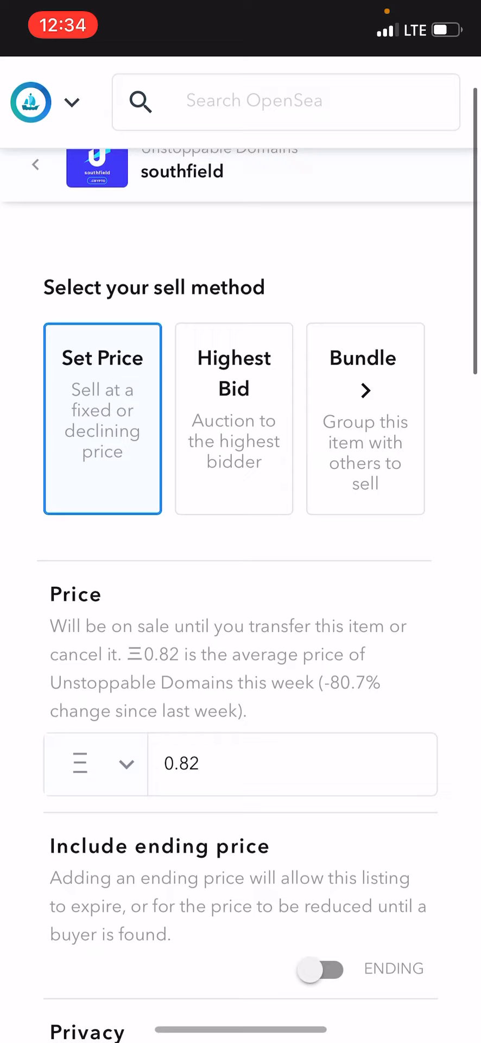
scroll(down, 3)
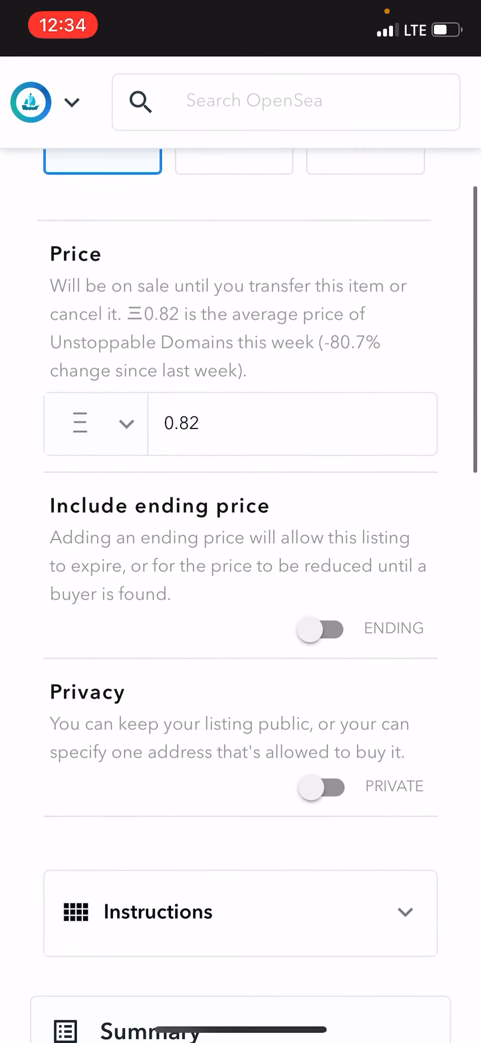
scroll(down, 3)
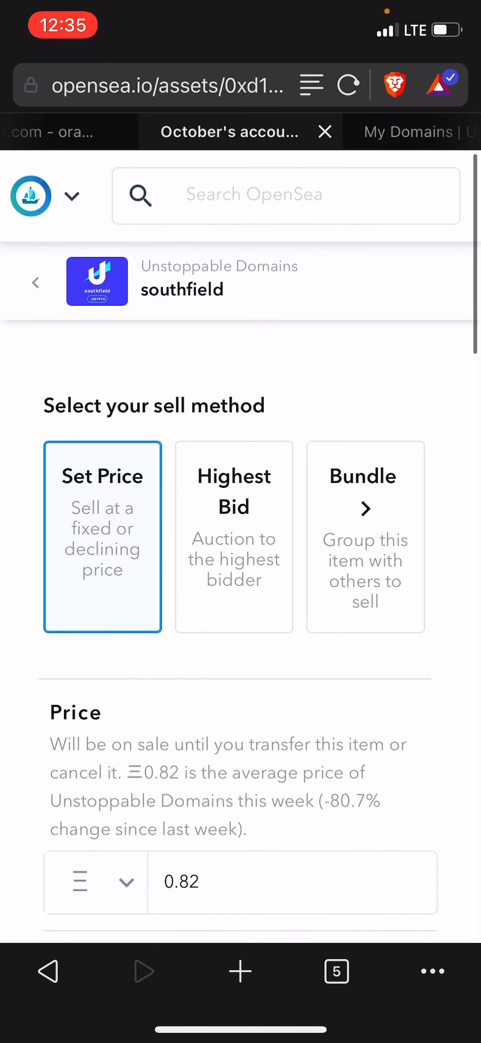
scroll(down, 3)
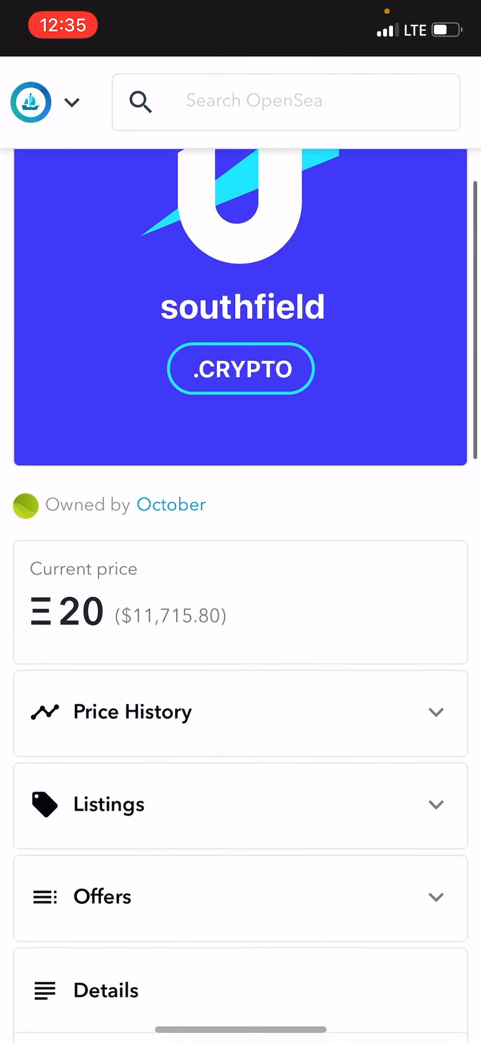
scroll(down, 3)
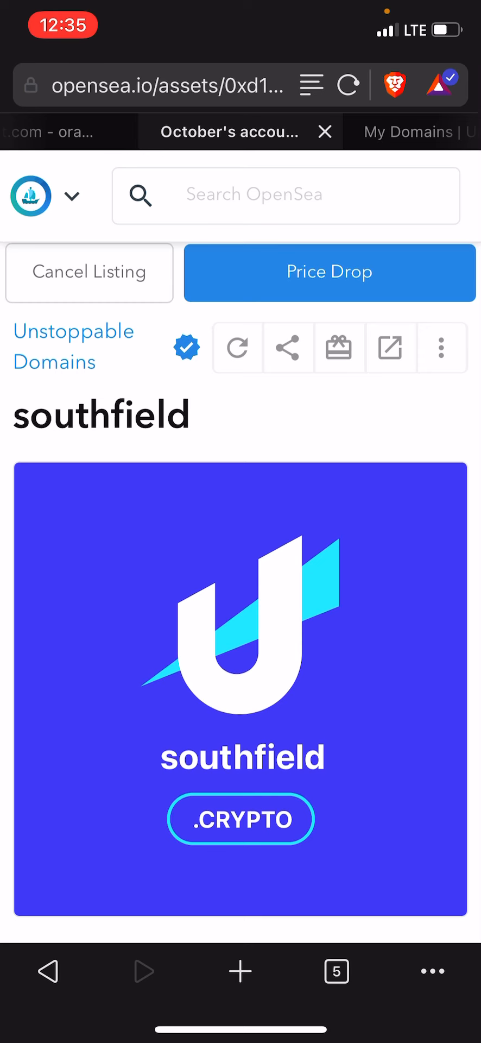
- Return to the owned-domains sell list, then switch to the EstiBot oraclesupport.com $3,200 appraisal tab
click(329, 272)
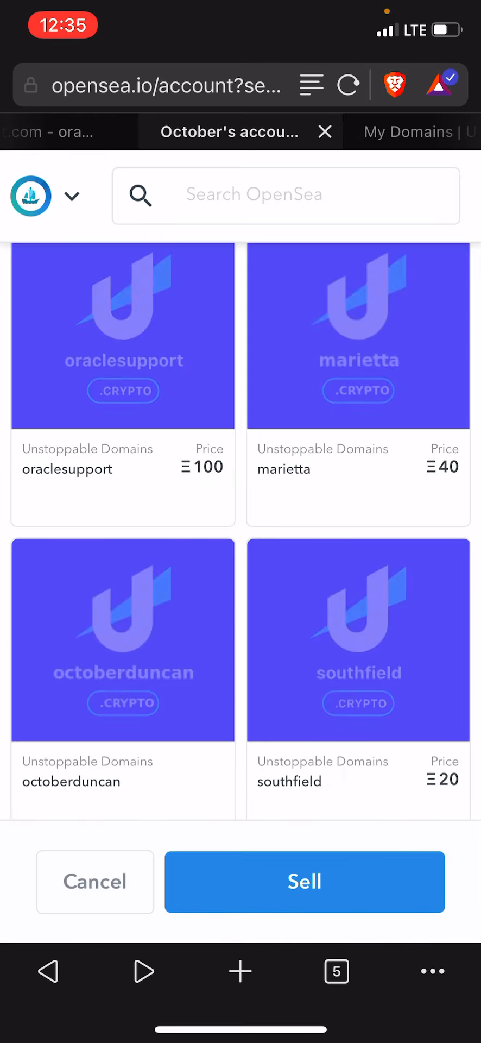
scroll(down, 3)
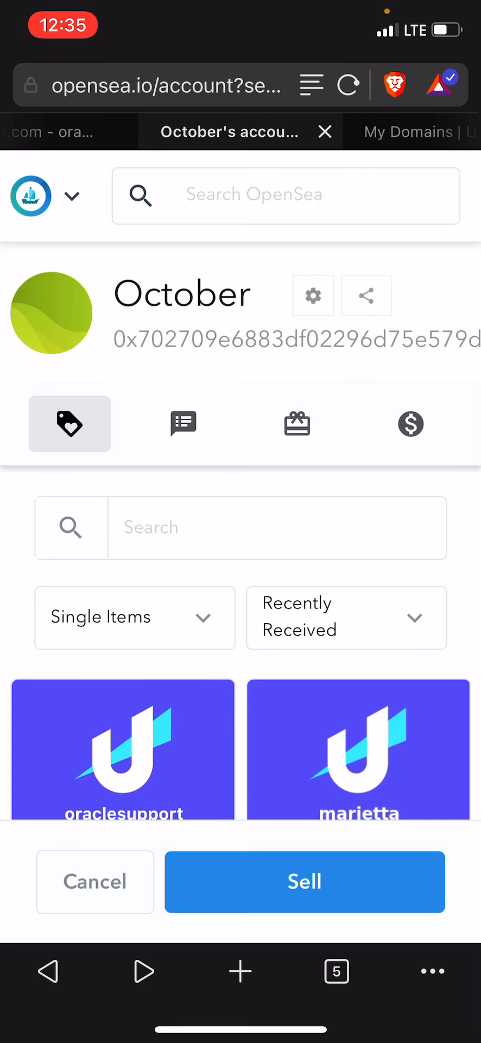
scroll(down, 3)
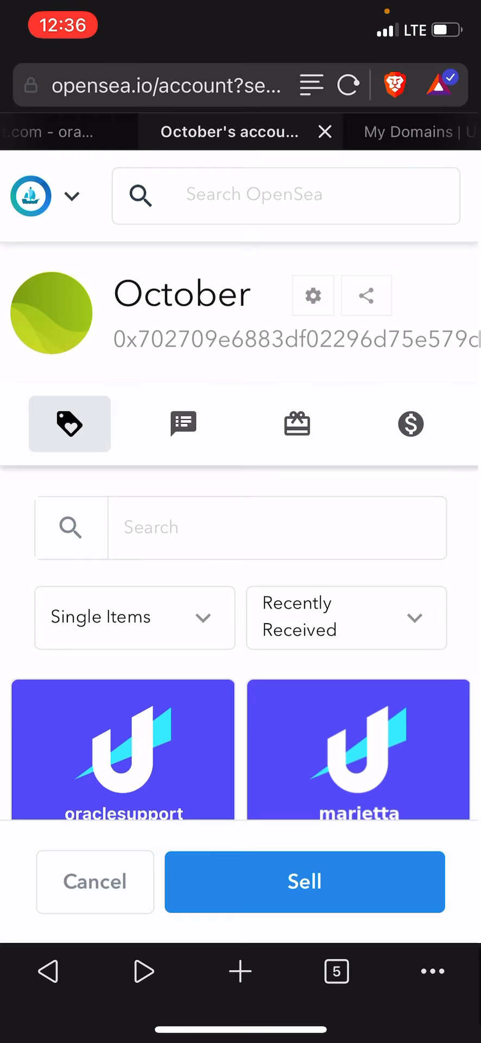
click(336, 972)
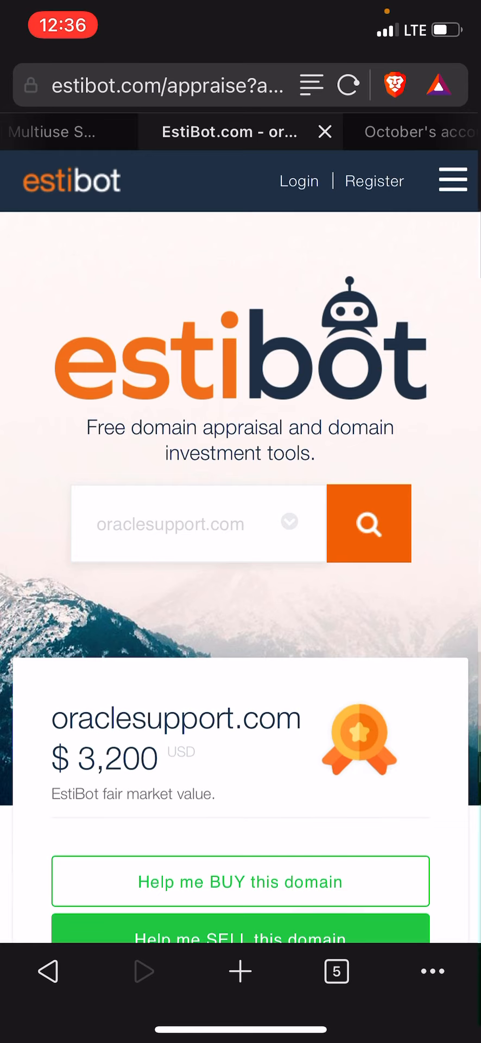
- Scroll through the oraclesupport.com appraisal to read its comparable domain sales
scroll(down, 3)
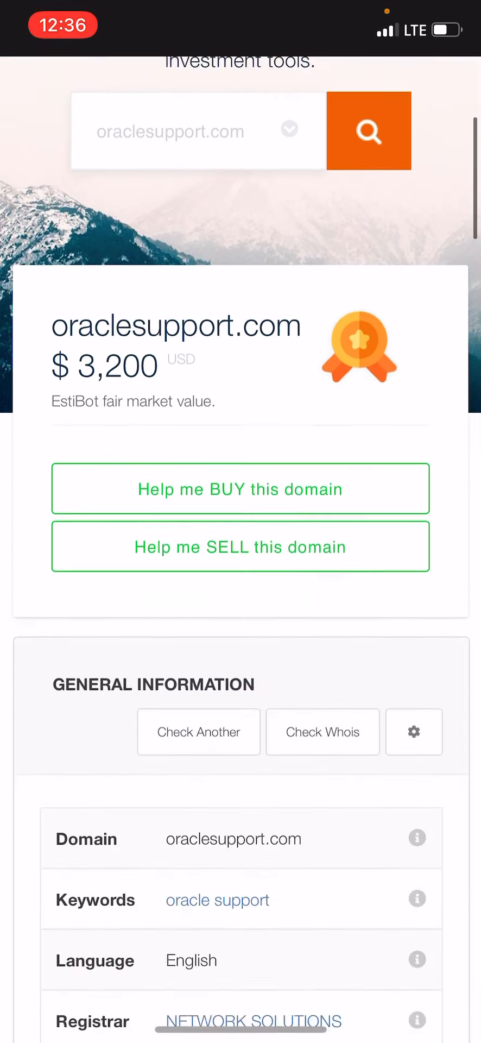
scroll(down, 3)
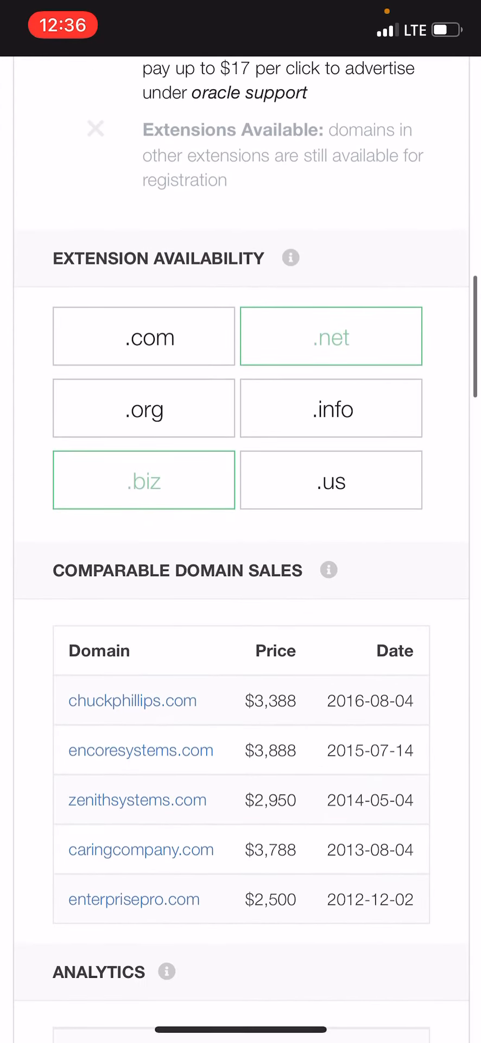
scroll(down, 3)
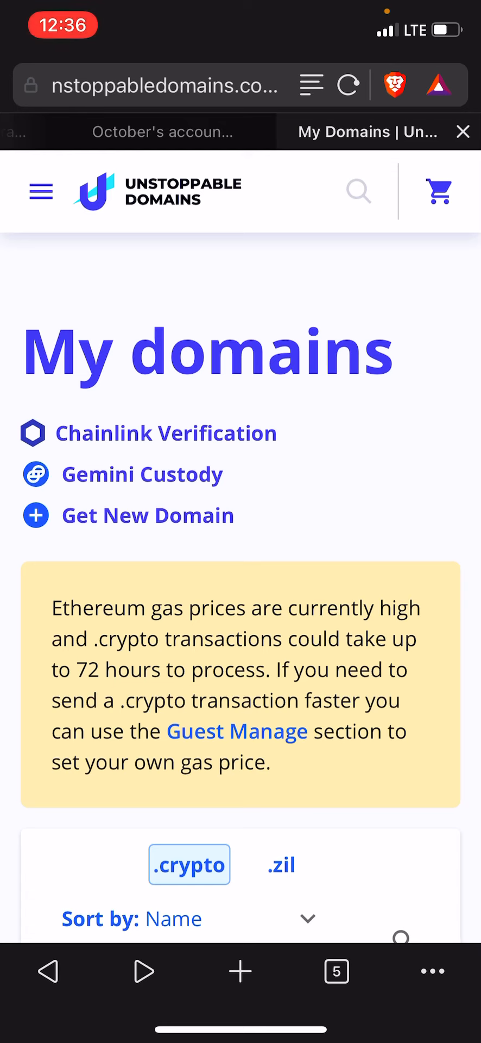
- Scroll past the unclaimed .crypto notice and reveal the account menu: My Domains, Applications, Guest Manage, Sign Out
scroll(down, 3)
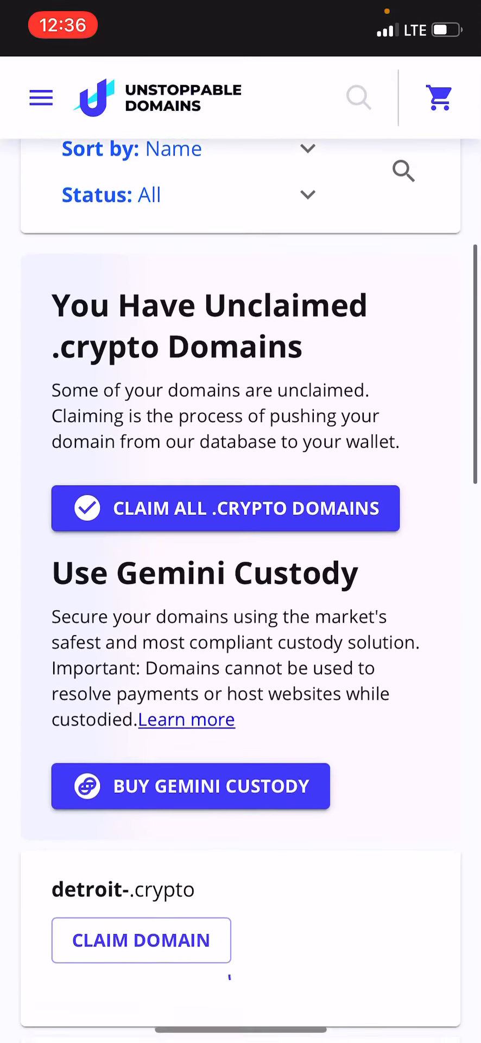
scroll(down, 3)
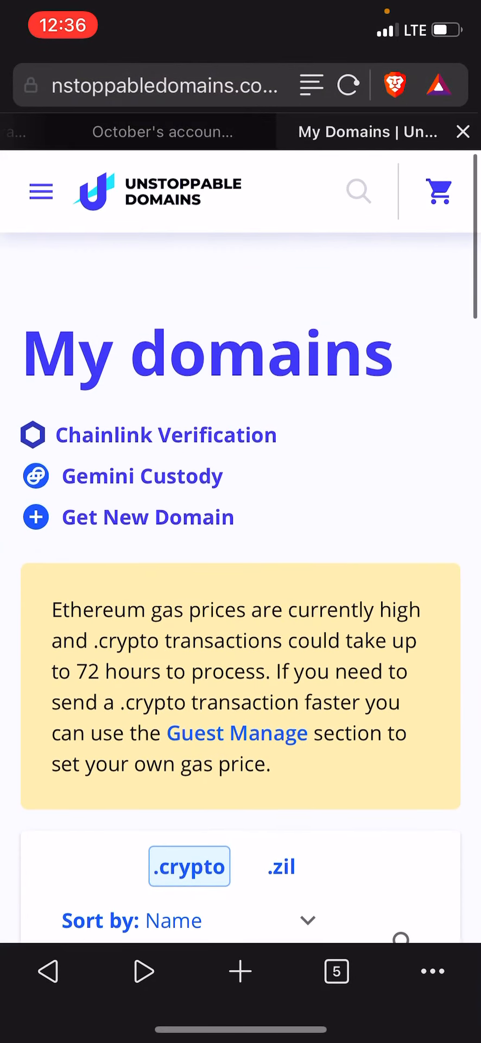
click(40, 191)
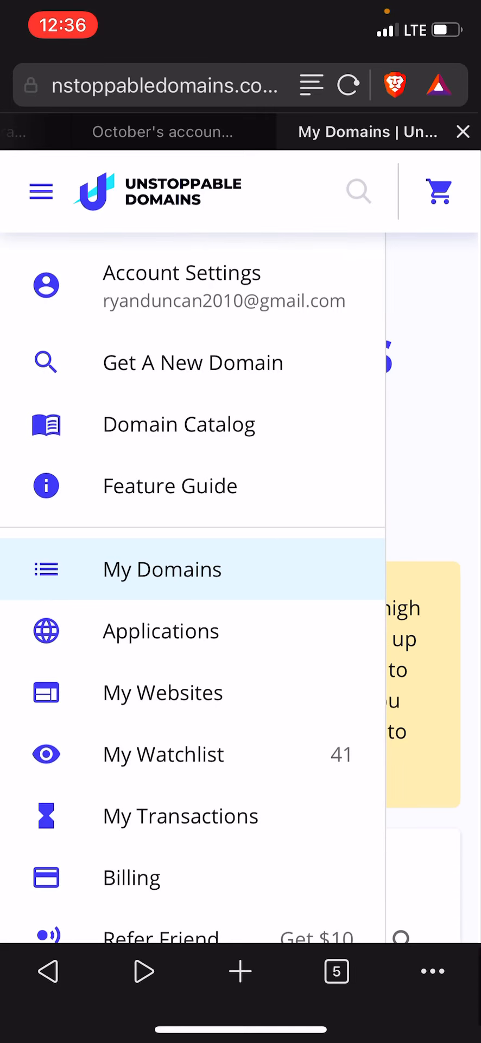
scroll(down, 3)
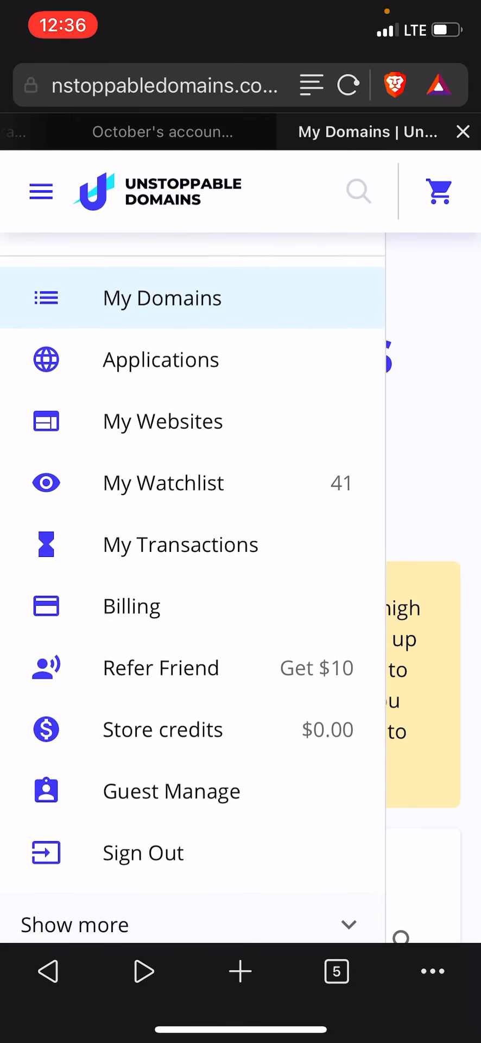